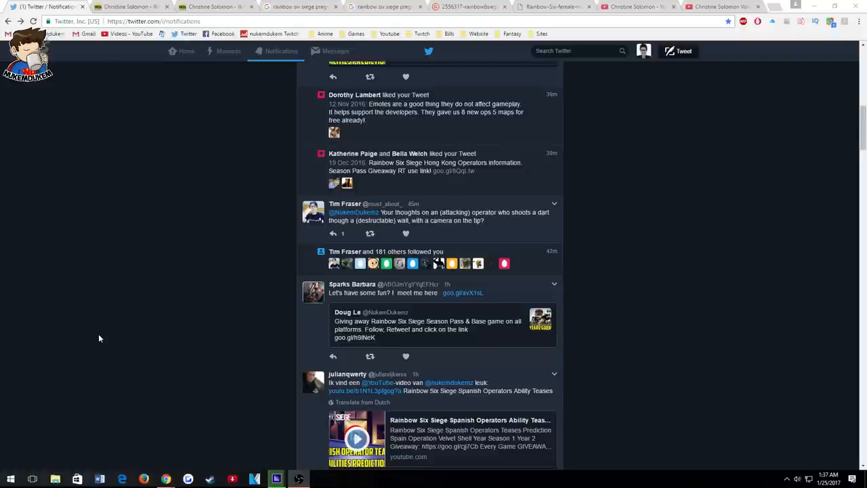
mouse_move(470, 233)
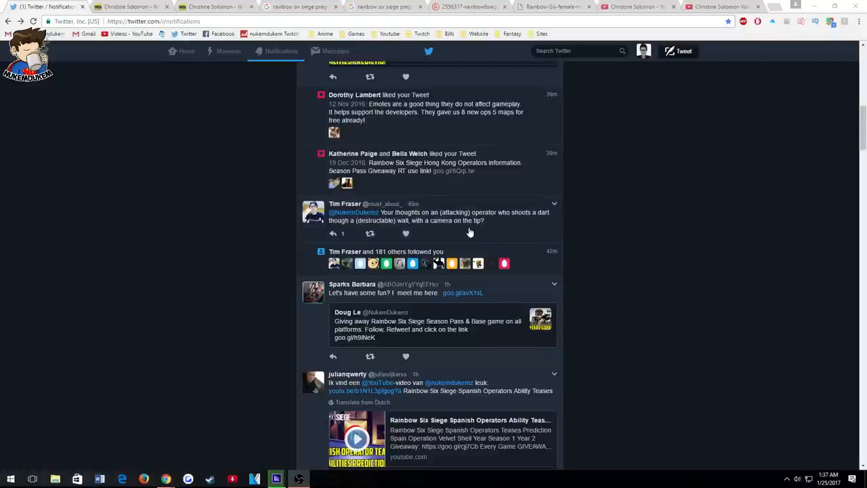
click(439, 216)
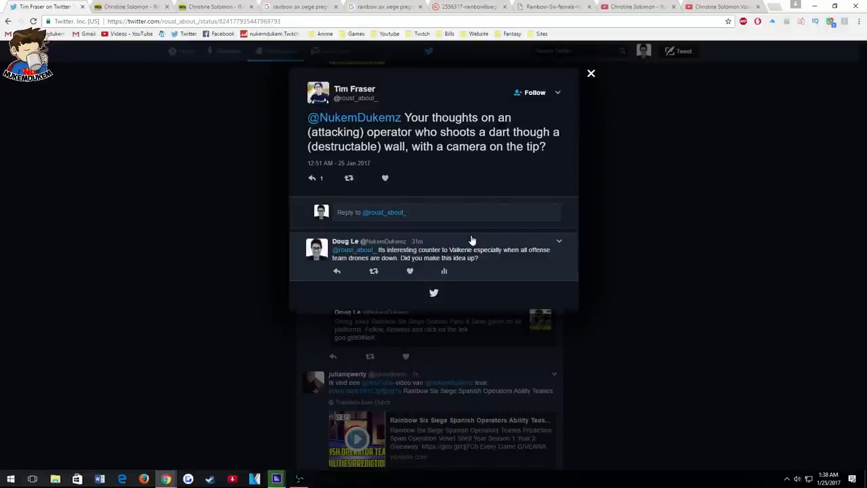
mouse_move(485, 256)
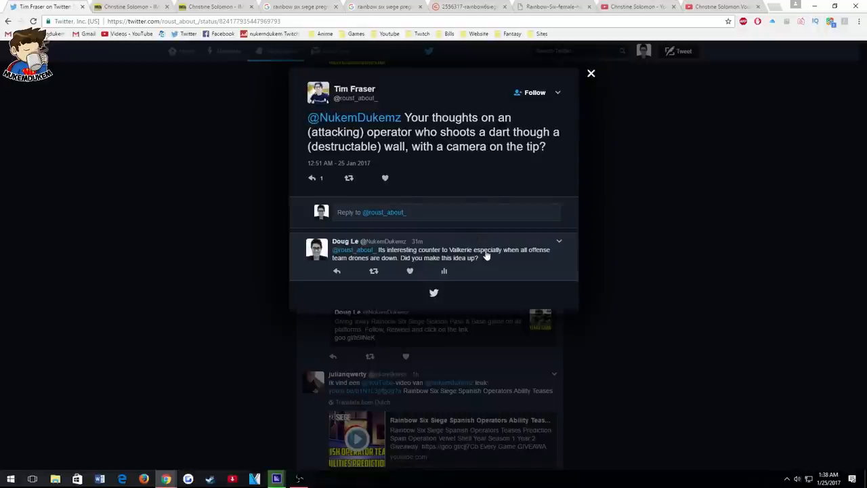
mouse_move(522, 197)
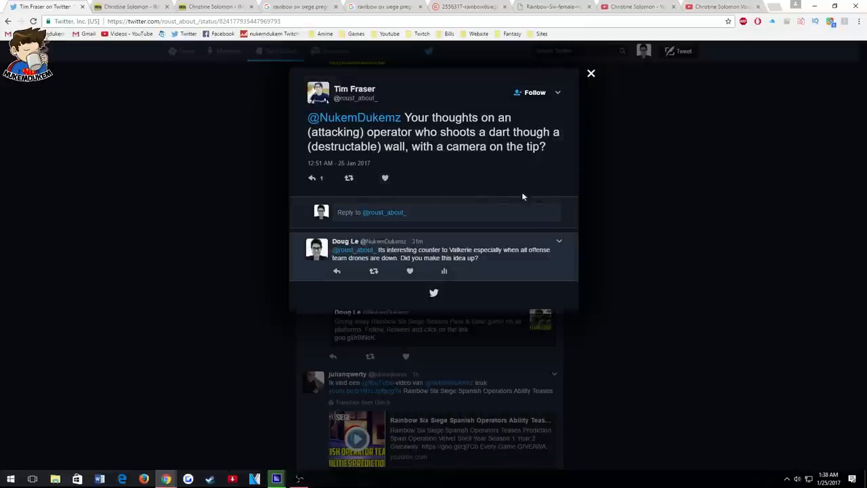
mouse_move(667, 275)
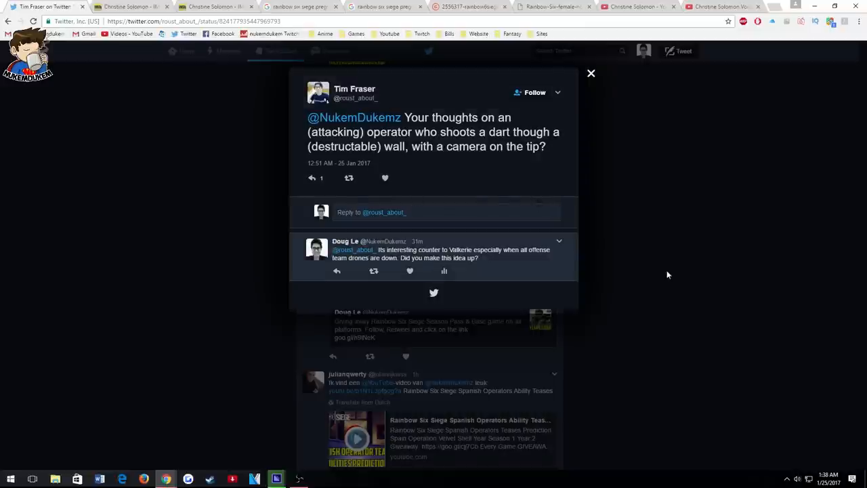
Close that tweet and open Jake's IMDb voice-actors tweet, viewing the Mira role screenshots.
click(590, 72)
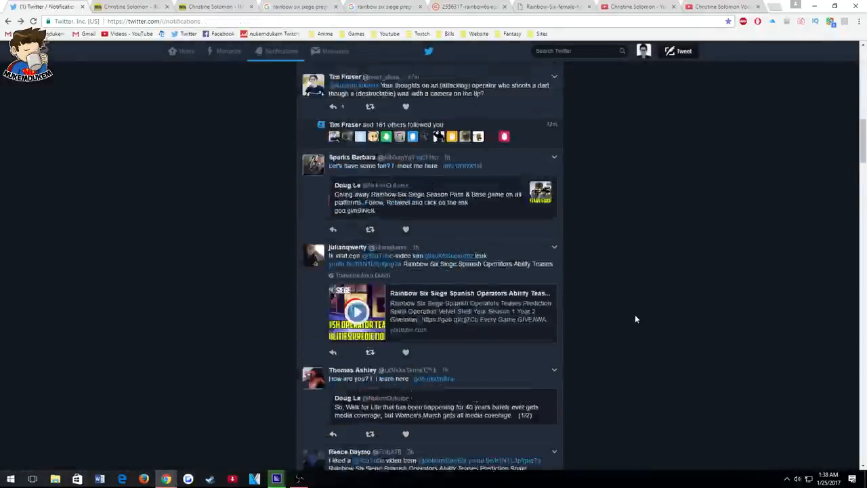
scroll(down, 3)
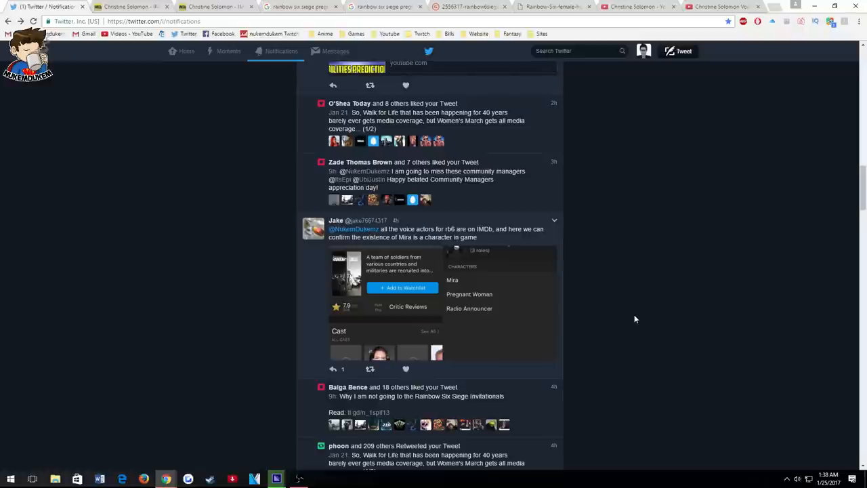
mouse_move(477, 314)
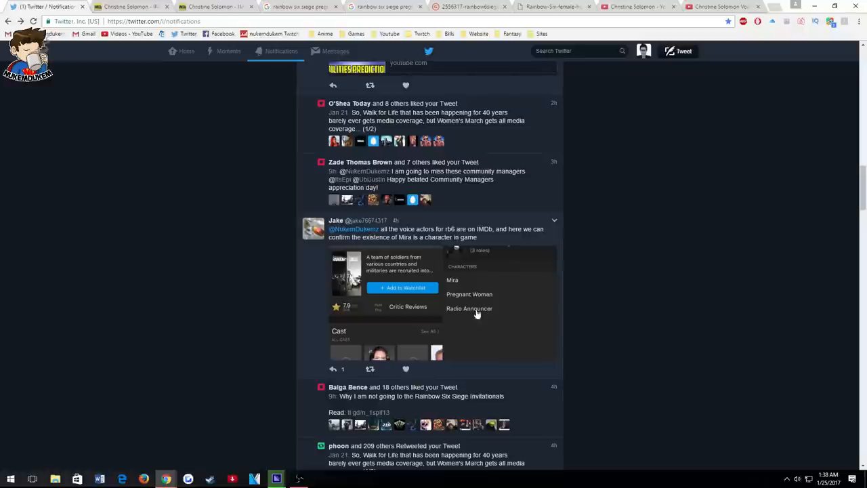
click(433, 228)
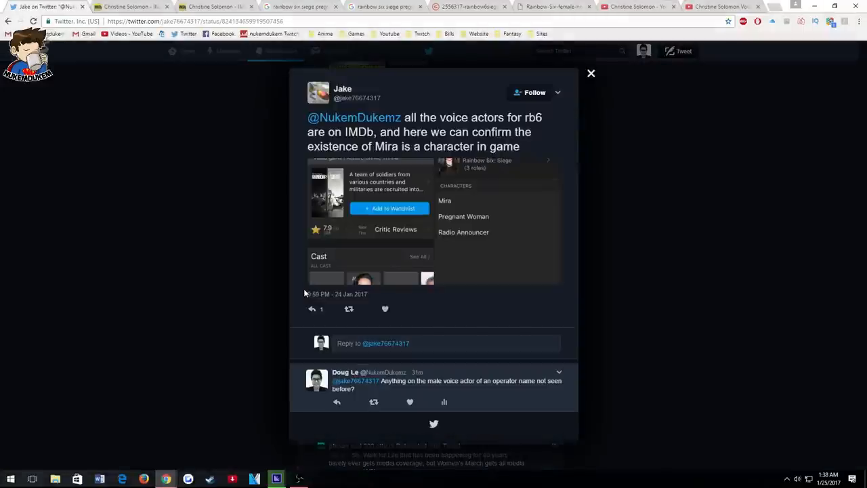
mouse_move(309, 292)
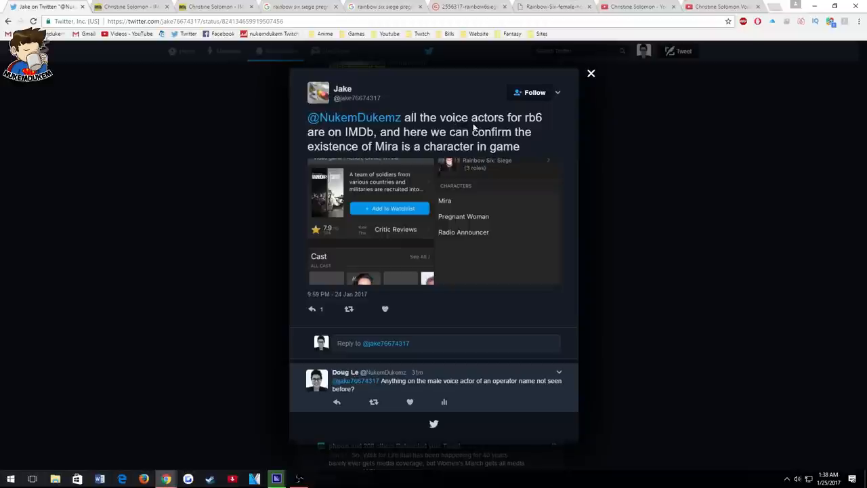
mouse_move(383, 142)
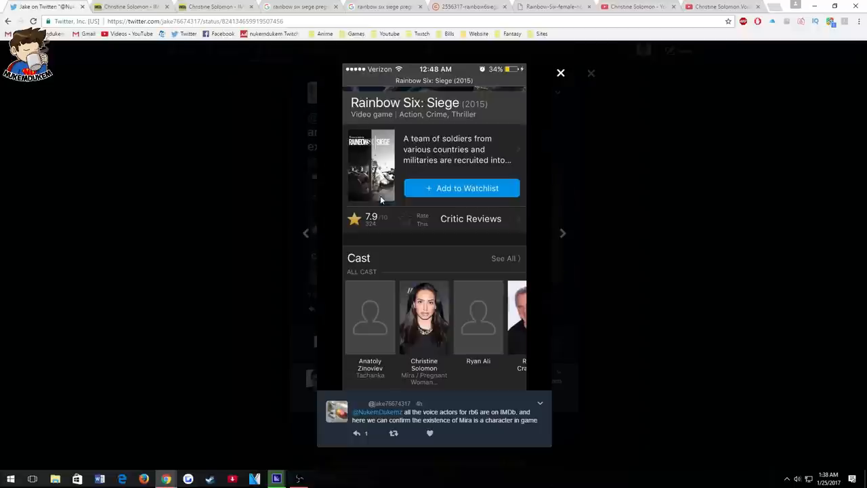
click(424, 317)
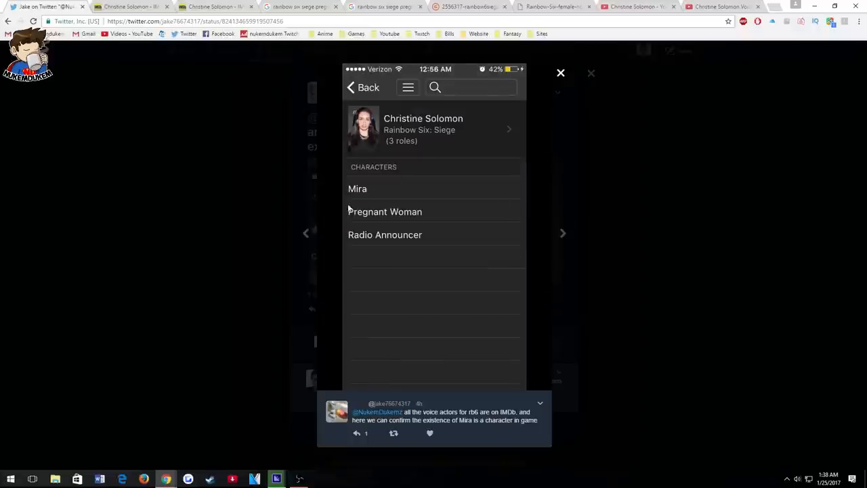
Scroll the Rainbow Six Siege full cast to Christine Solomon's Mira / Pregnant Woman / Radio Announcer credit.
click(132, 6)
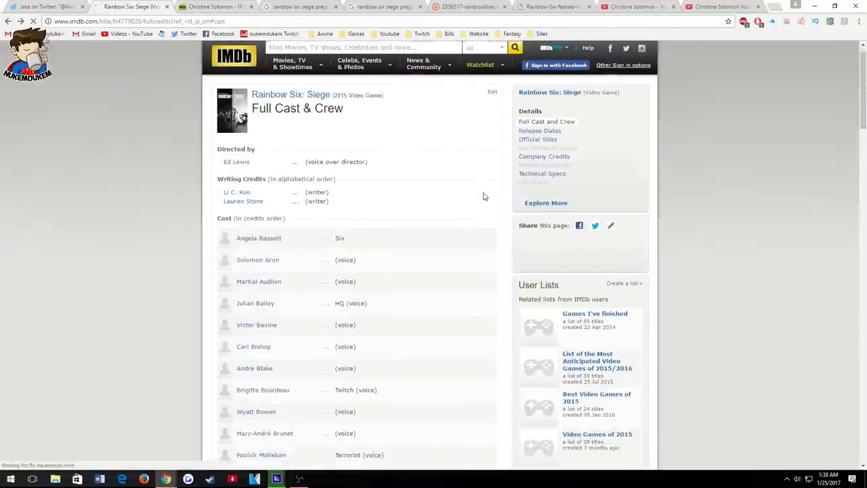
scroll(down, 3)
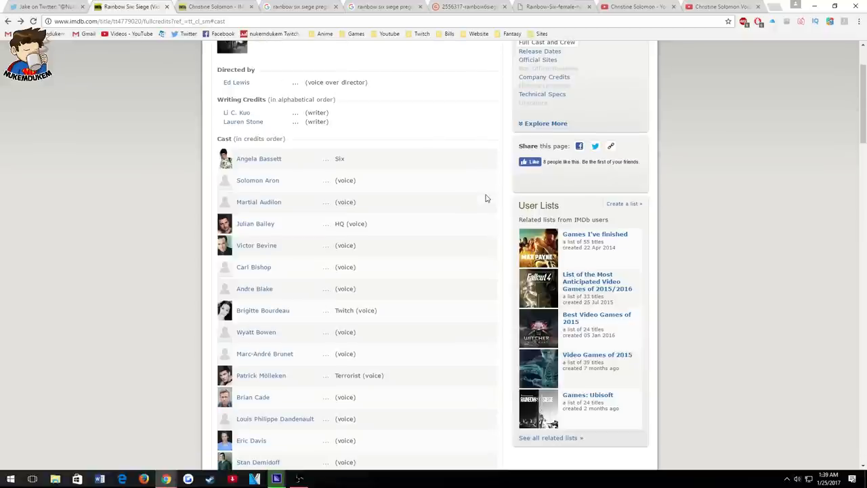
scroll(up, 3)
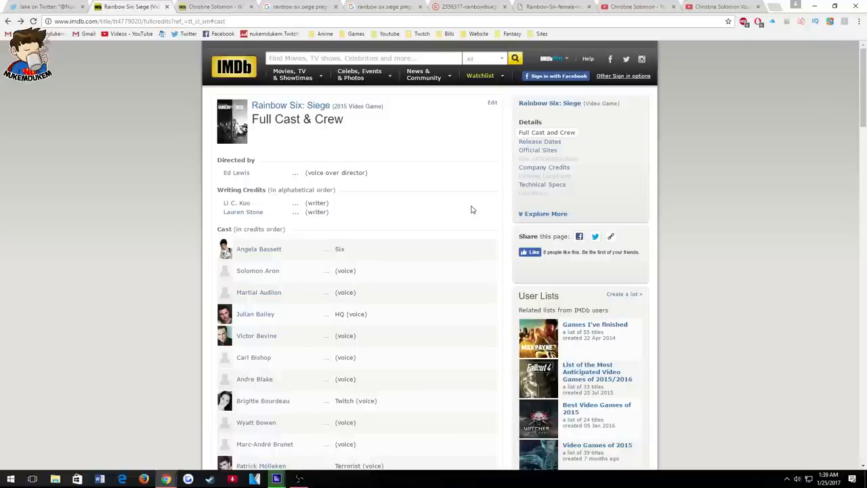
scroll(down, 3)
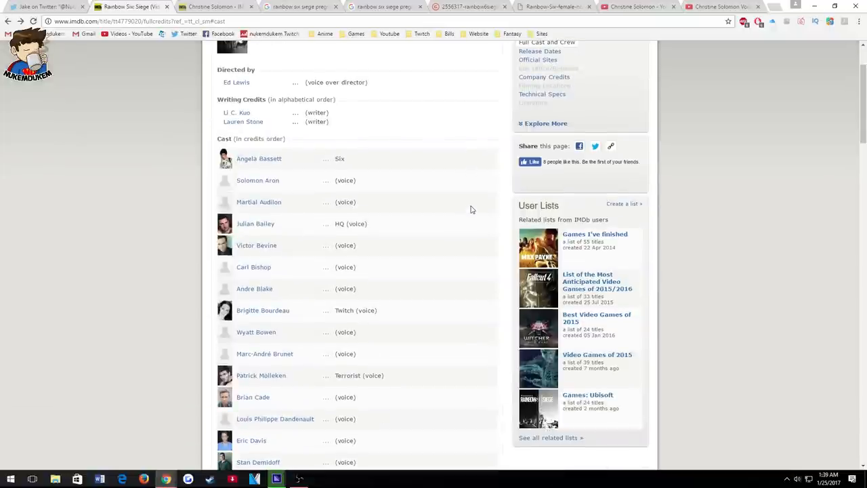
mouse_move(475, 216)
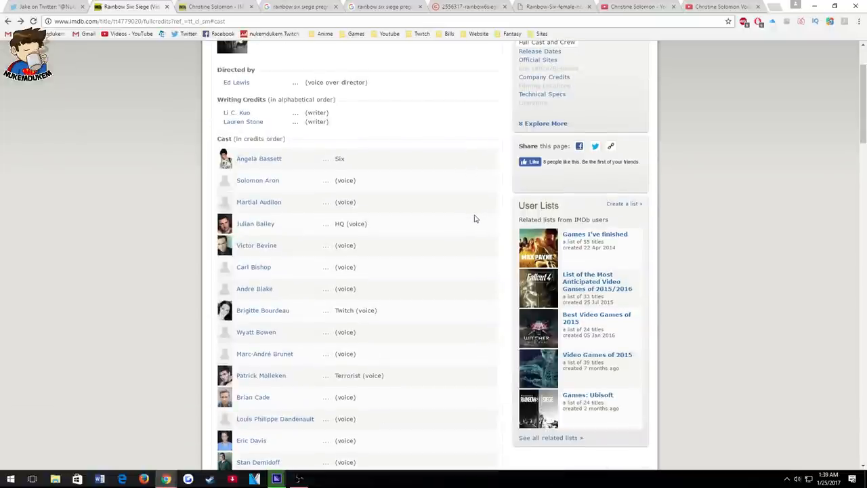
scroll(down, 3)
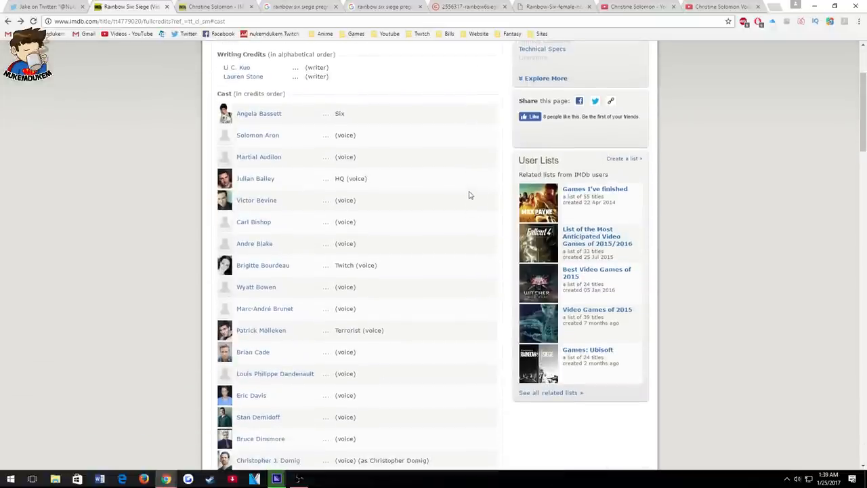
mouse_move(403, 144)
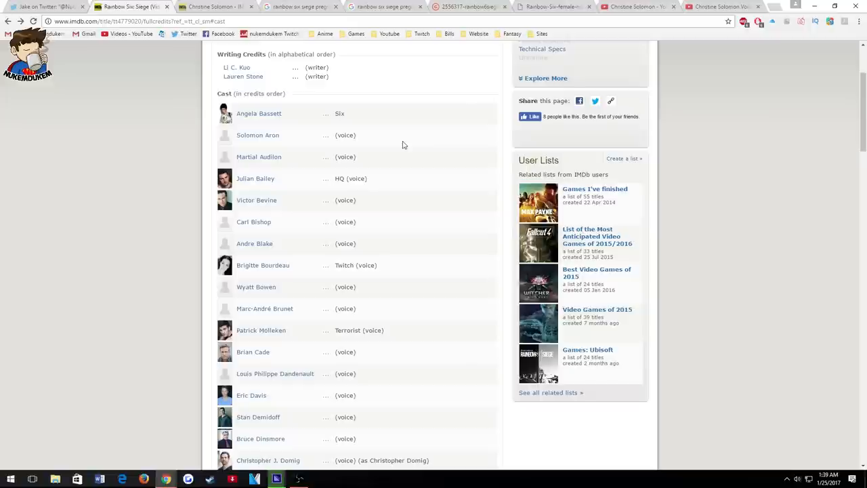
scroll(down, 3)
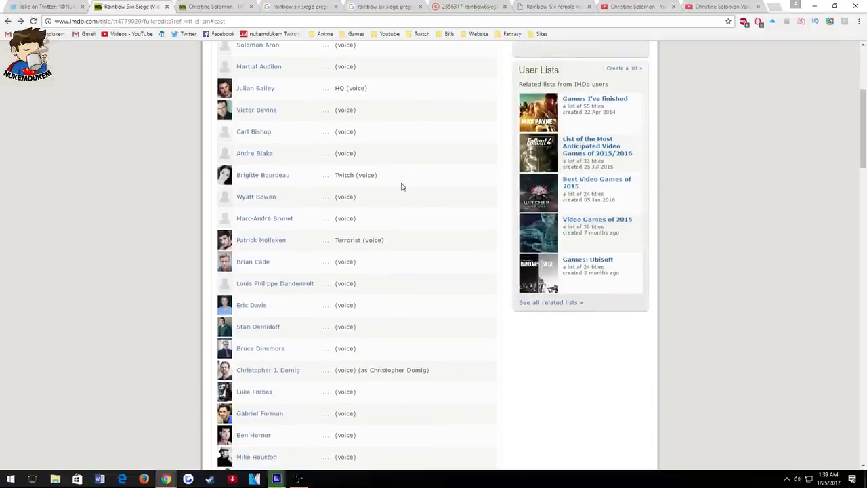
scroll(down, 3)
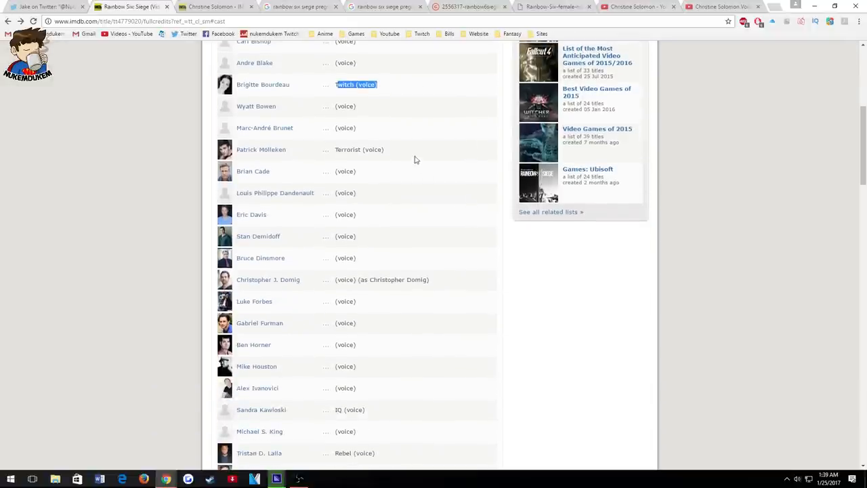
scroll(down, 3)
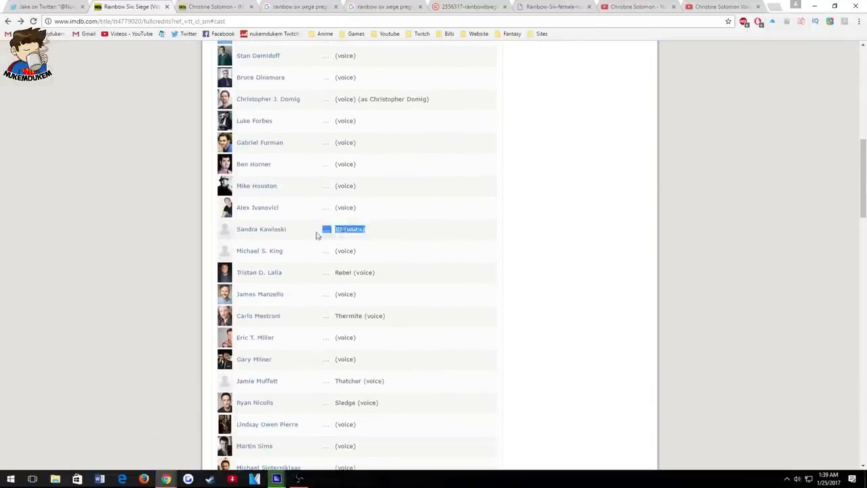
scroll(down, 3)
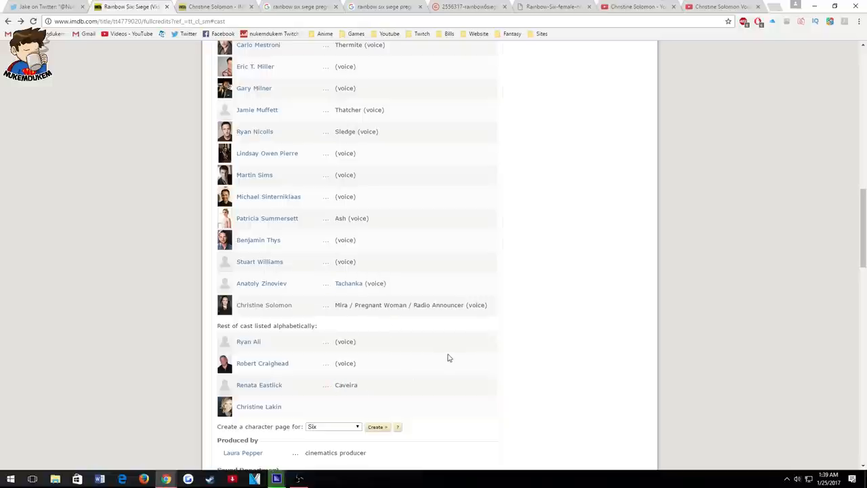
mouse_move(441, 357)
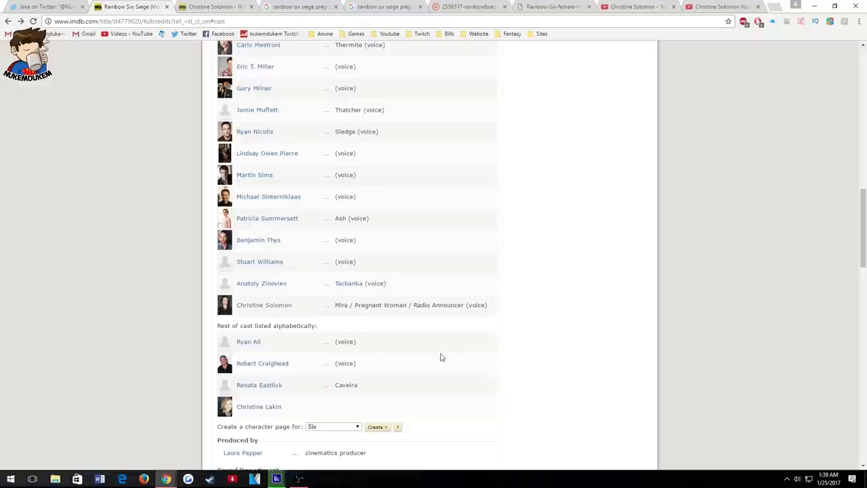
mouse_move(484, 320)
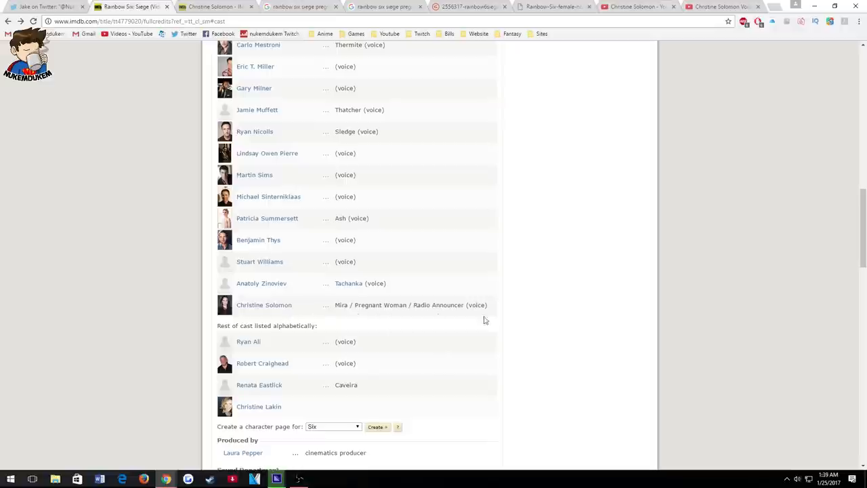
double_click(399, 305)
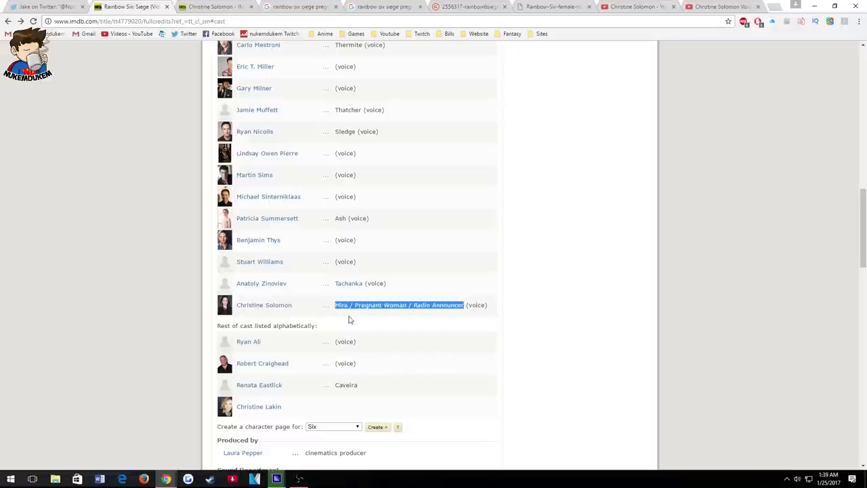
click(359, 313)
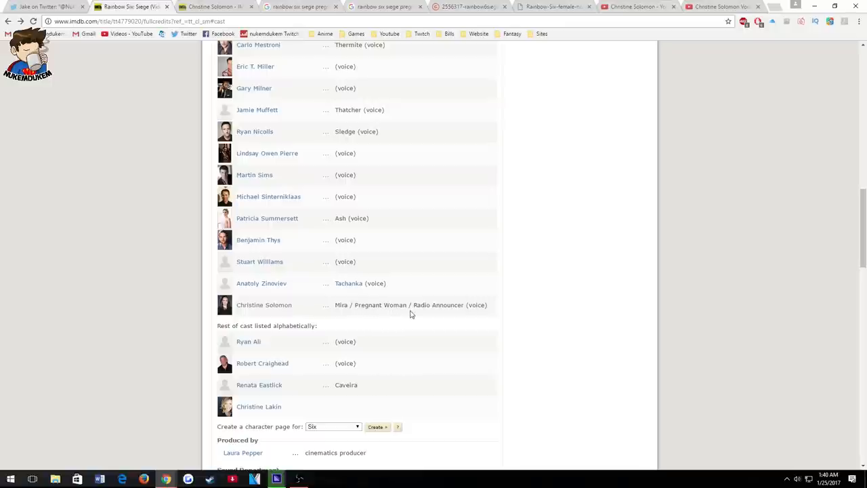
mouse_move(193, 40)
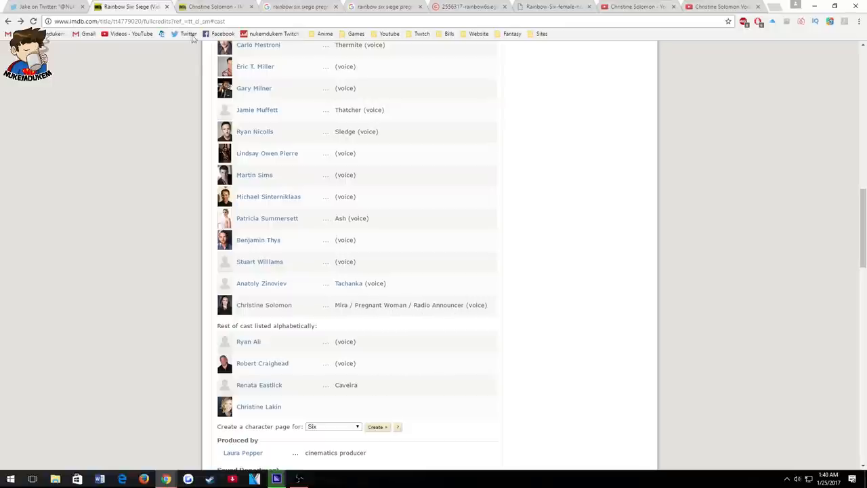
Open Christine Solomon's full IMDb biography page.
click(263, 304)
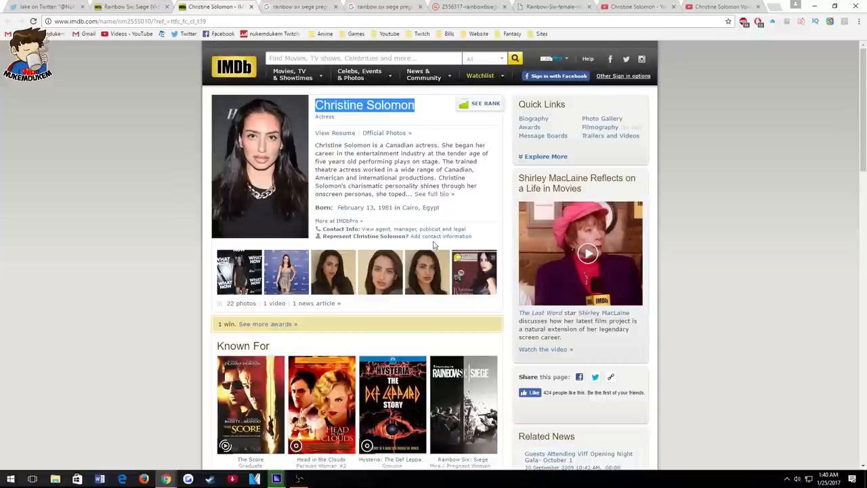
mouse_move(361, 218)
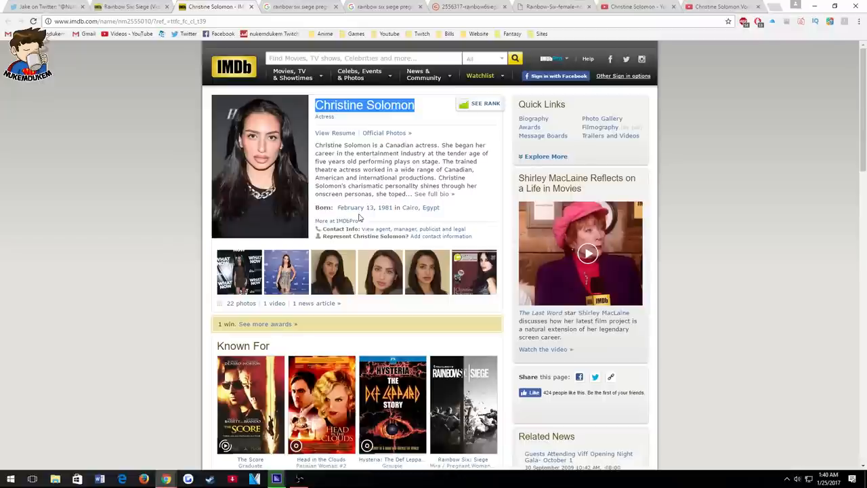
click(432, 194)
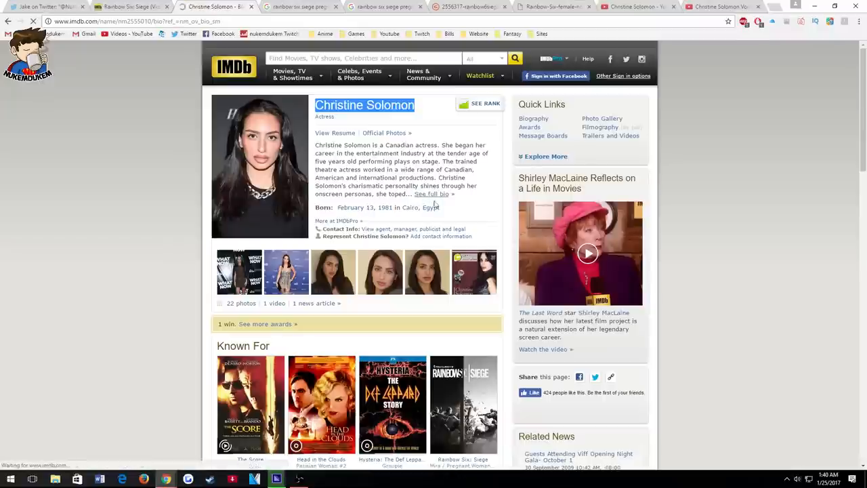
click(431, 194)
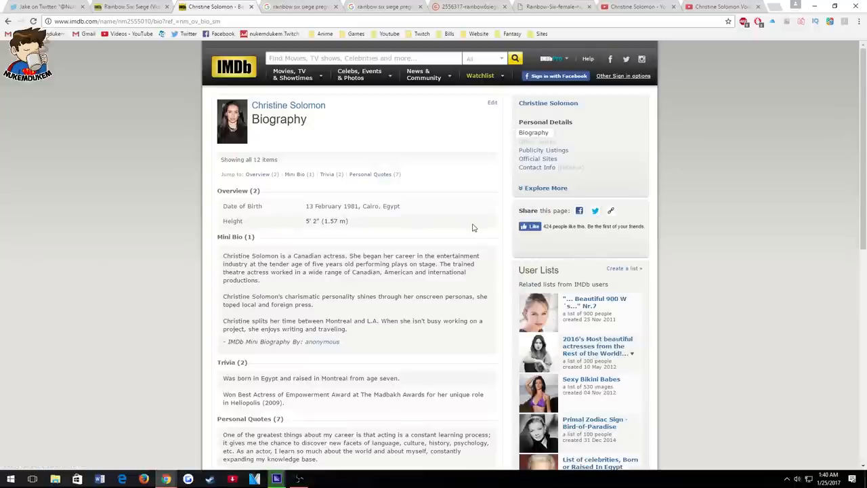
Read through her overview, mini bio, trivia and personal quotes.
scroll(down, 3)
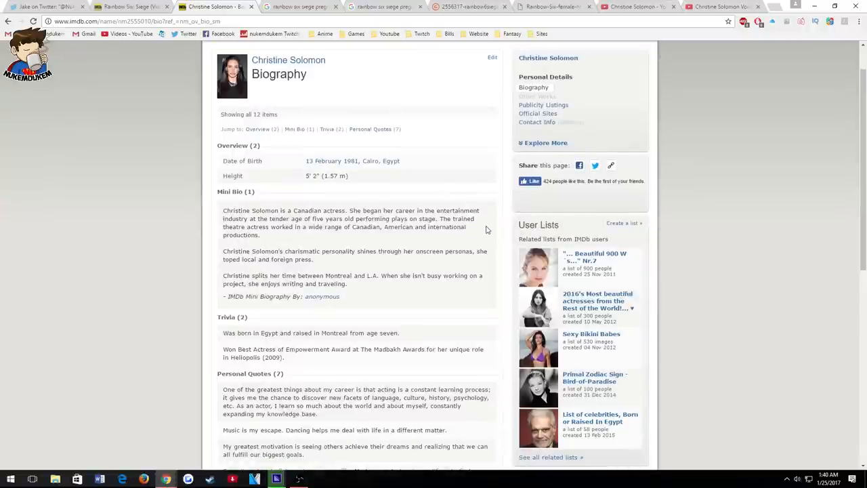
mouse_move(493, 233)
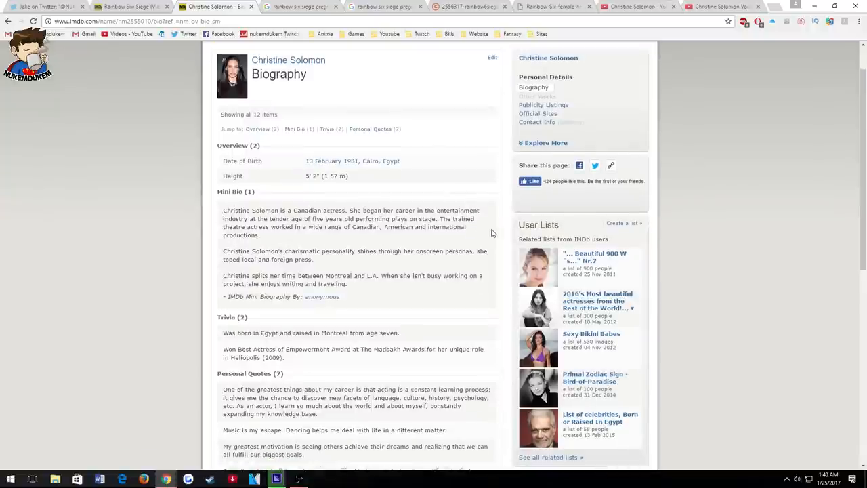
mouse_move(353, 171)
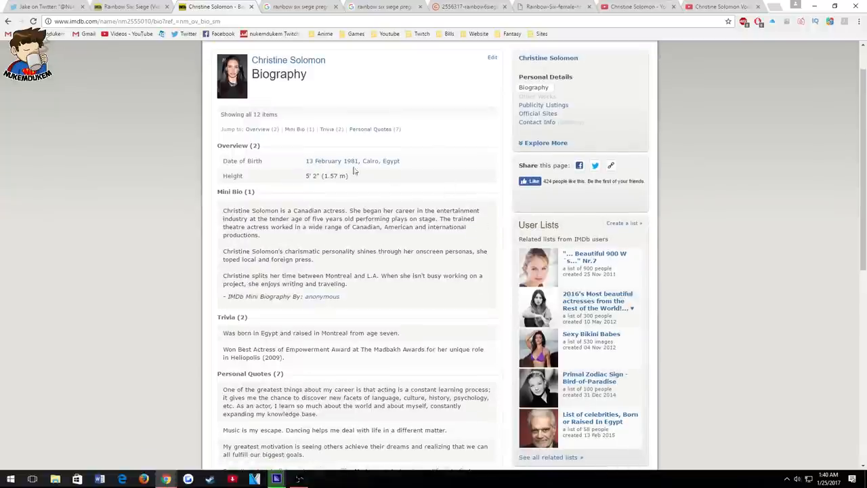
scroll(down, 3)
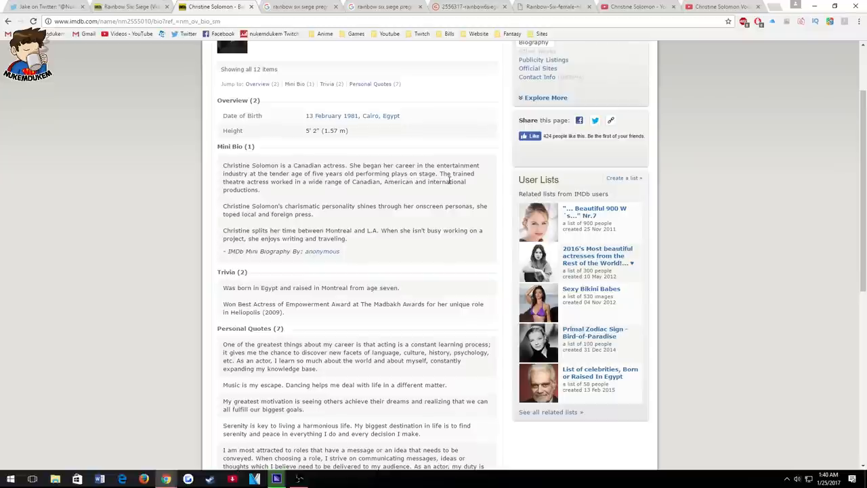
mouse_move(294, 191)
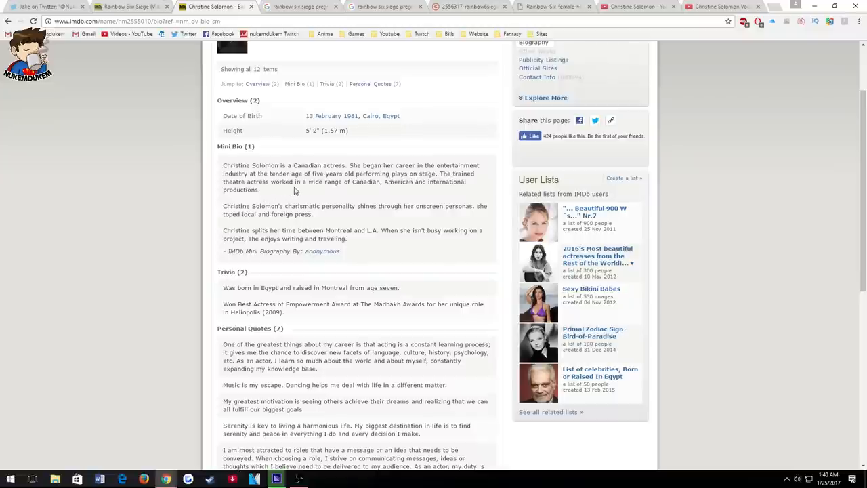
mouse_move(389, 194)
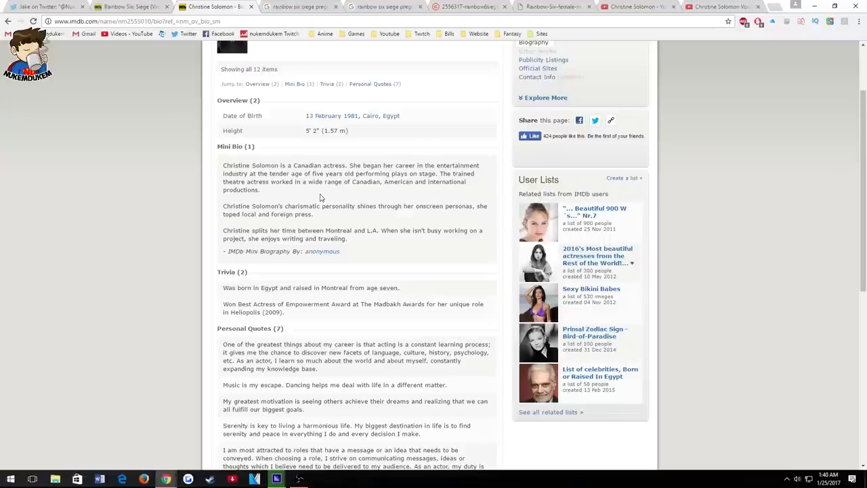
mouse_move(330, 217)
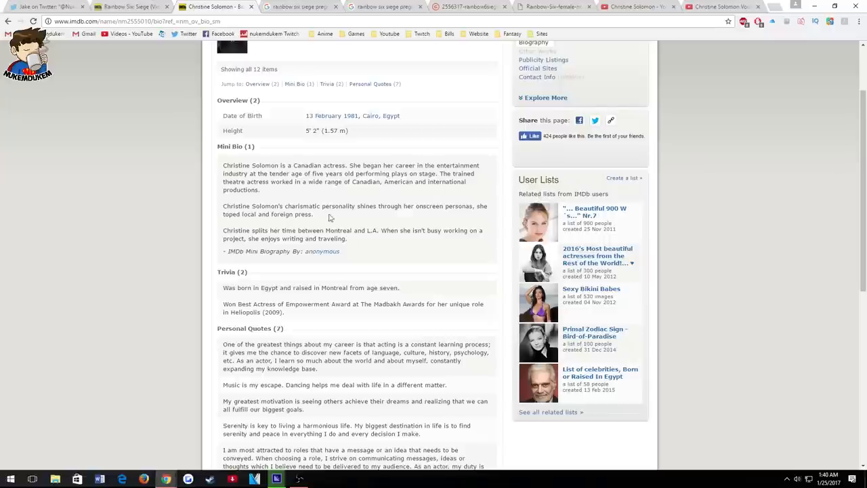
mouse_move(408, 215)
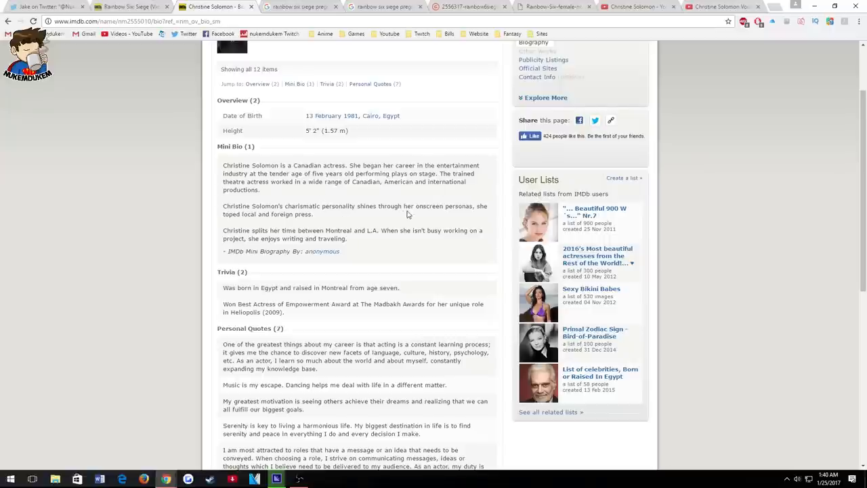
mouse_move(463, 218)
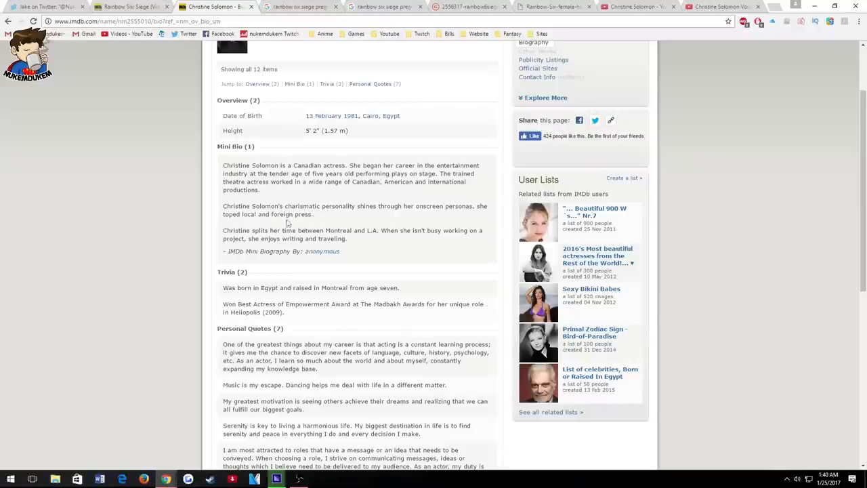
mouse_move(290, 236)
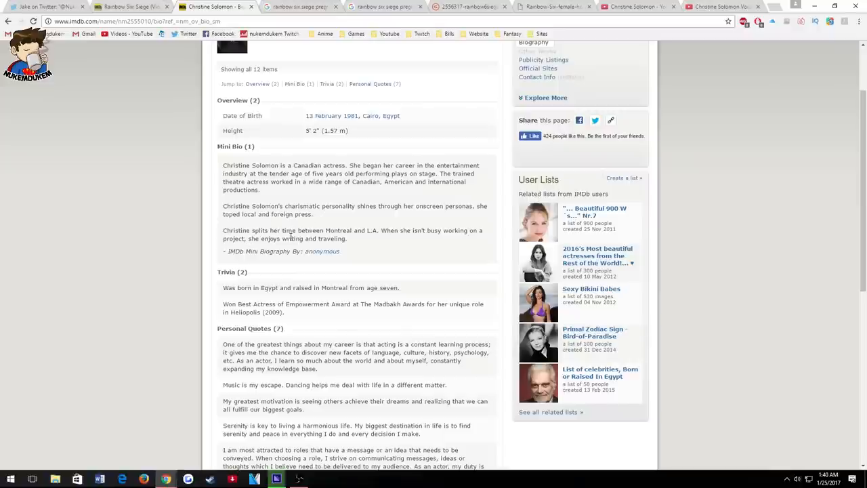
mouse_move(400, 240)
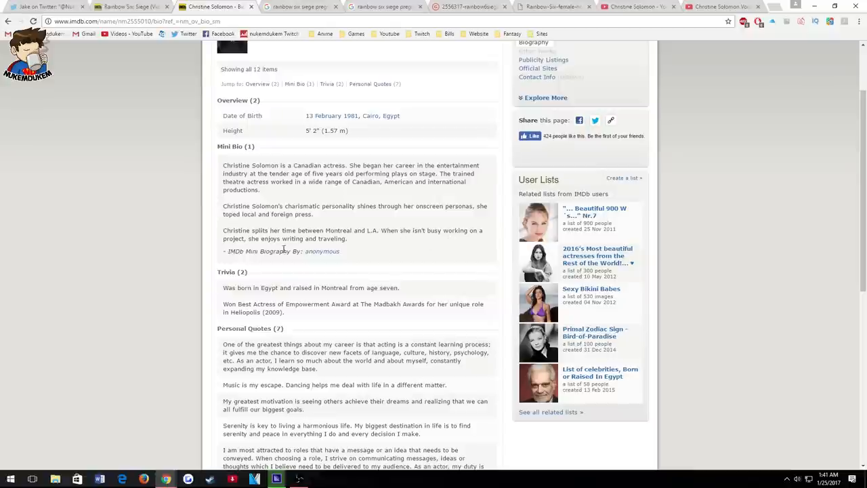
scroll(up, 3)
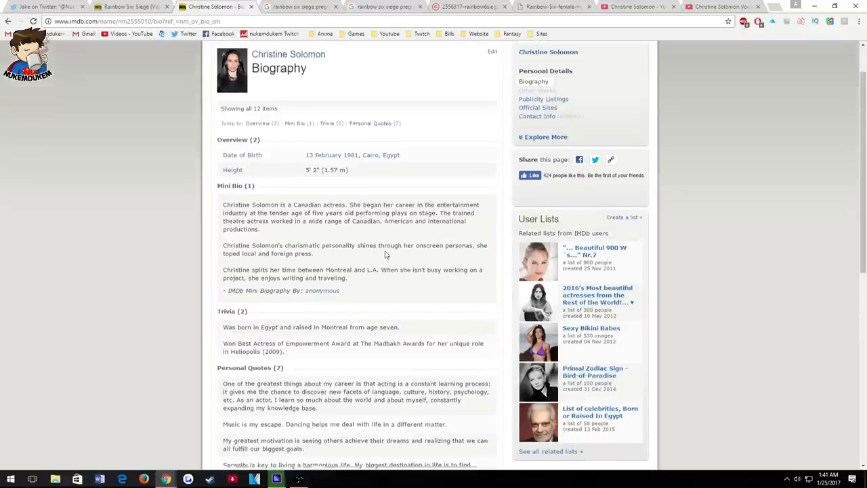
scroll(up, 3)
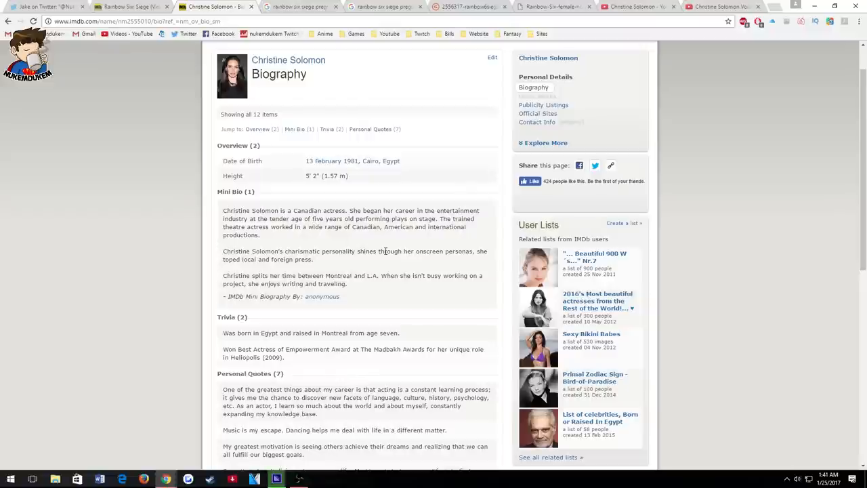
scroll(down, 3)
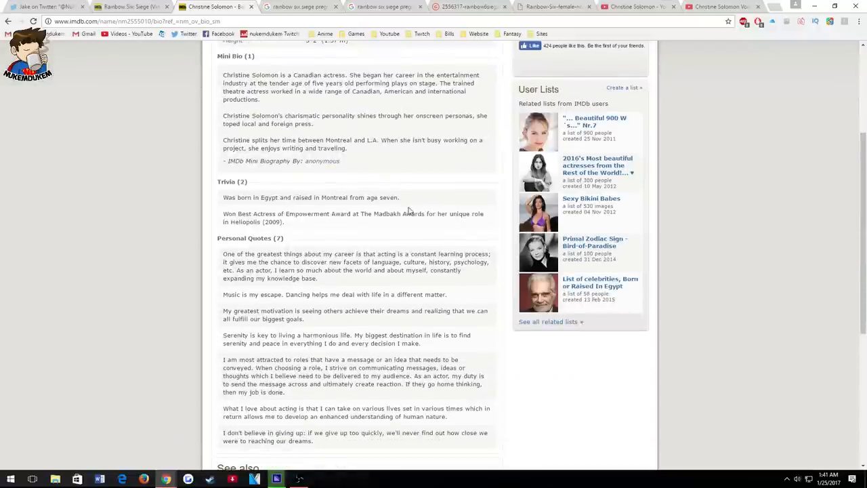
scroll(down, 3)
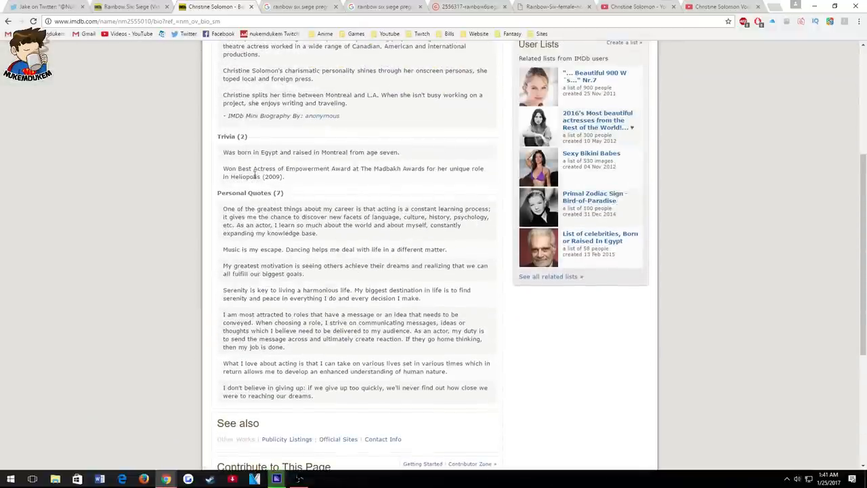
drag(237, 152, 347, 151)
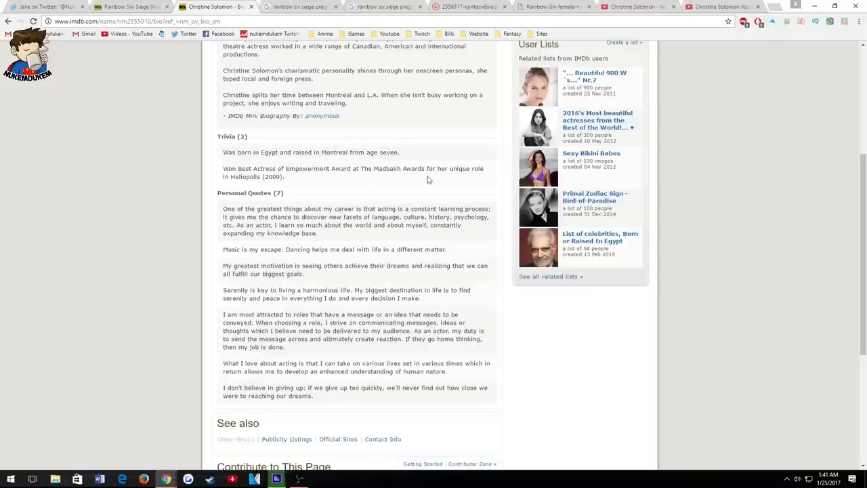
scroll(down, 3)
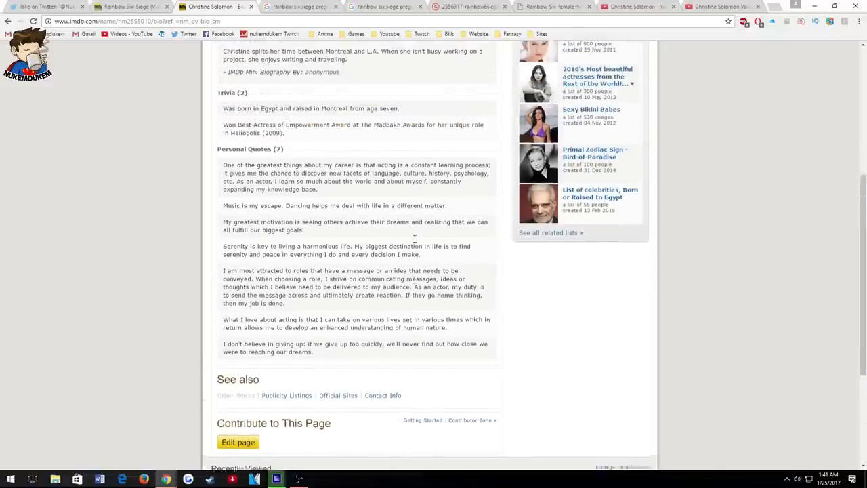
scroll(up, 3)
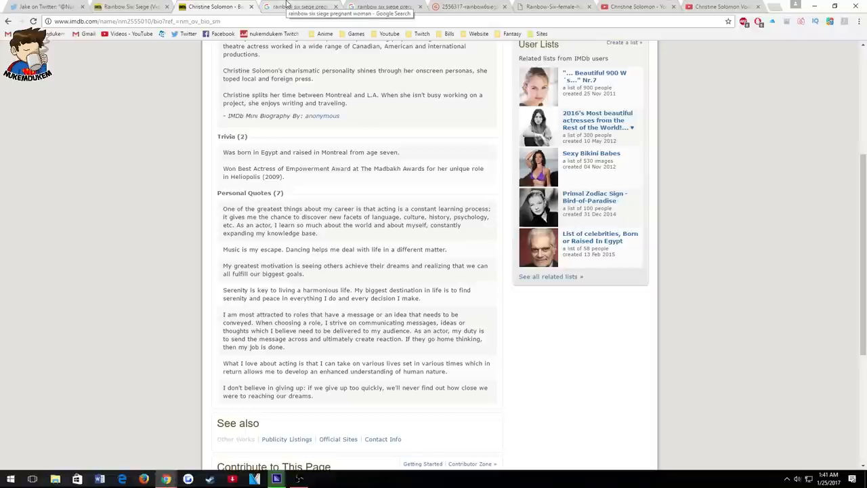
Review the 'rainbow six siege pregnant woman' Google results, then close the extra search tab.
click(302, 7)
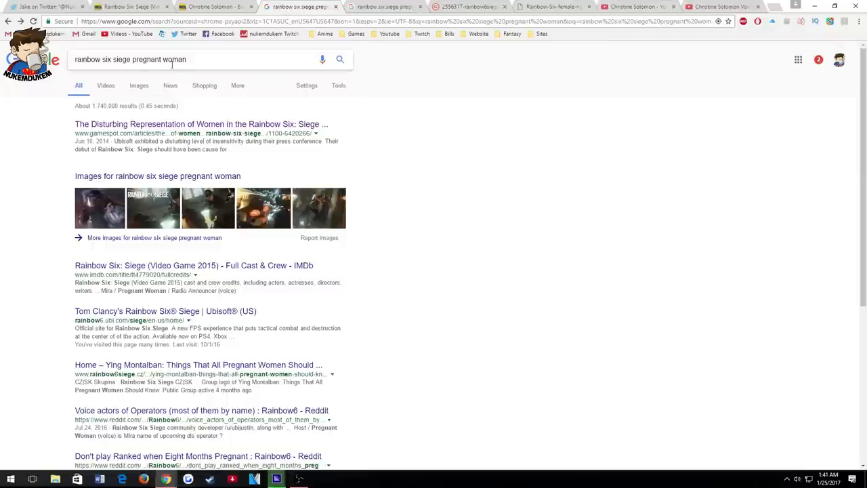
mouse_move(242, 59)
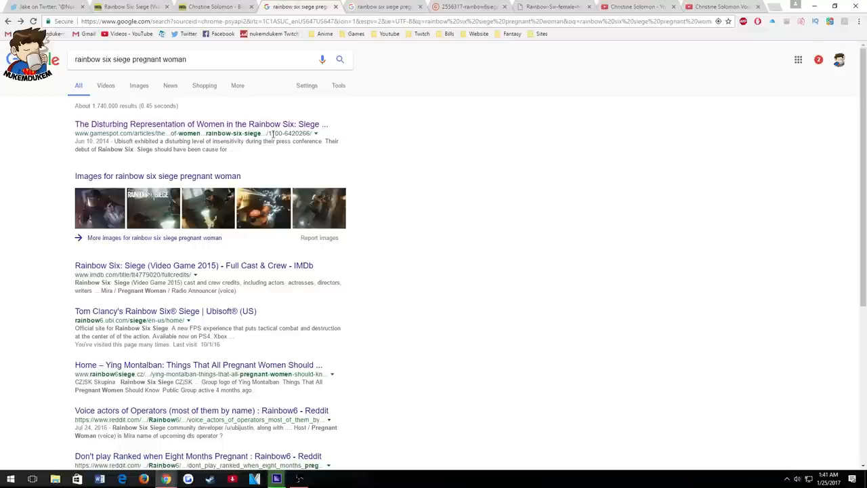
click(467, 7)
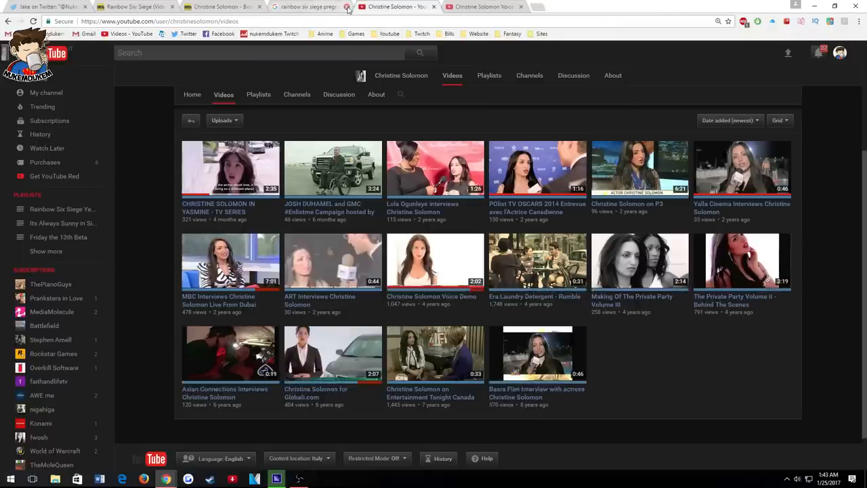
Close the remaining search tab and open Christine Solomon's YouTube channel video list.
click(349, 7)
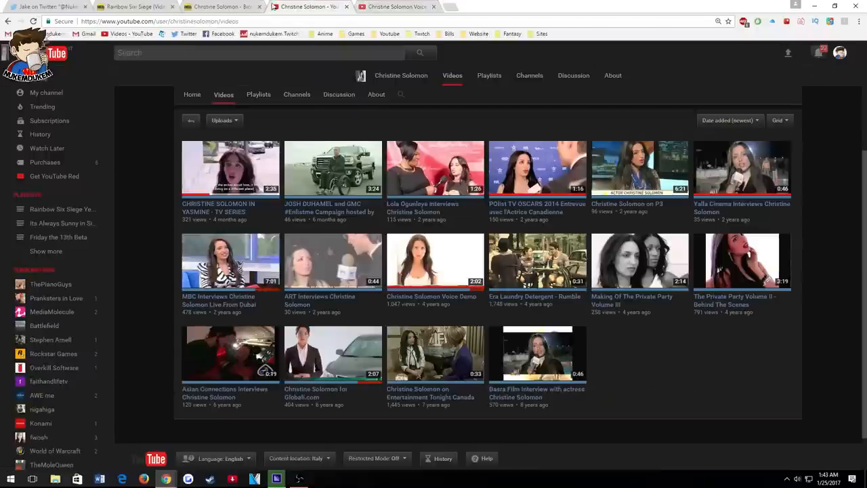
mouse_move(223, 7)
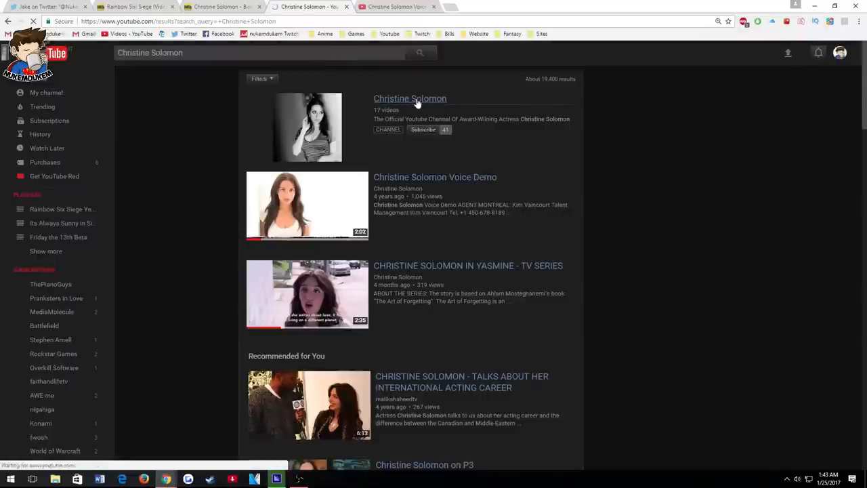
click(410, 99)
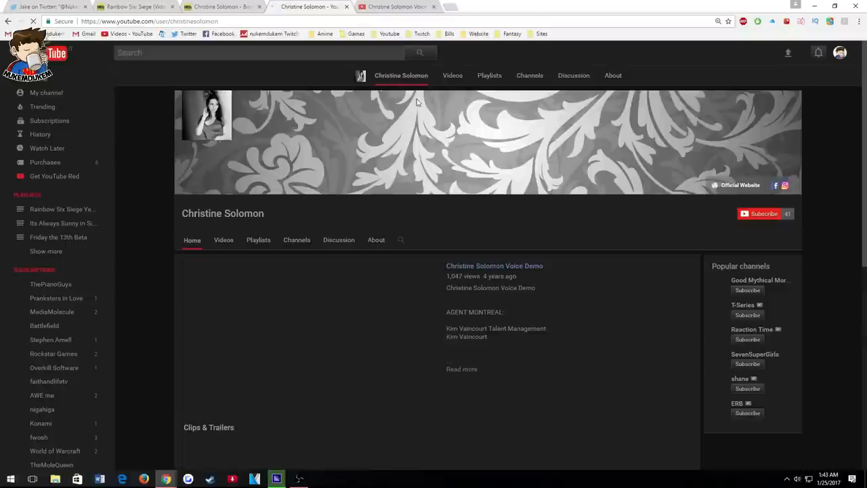
scroll(down, 3)
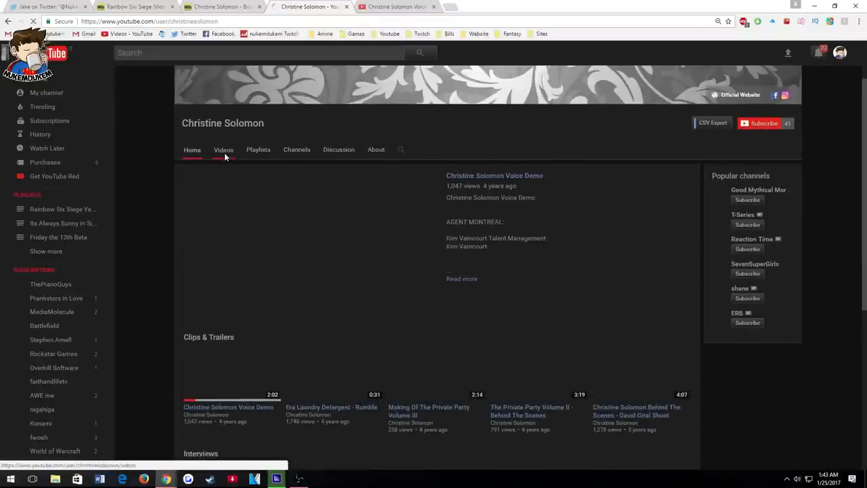
click(224, 150)
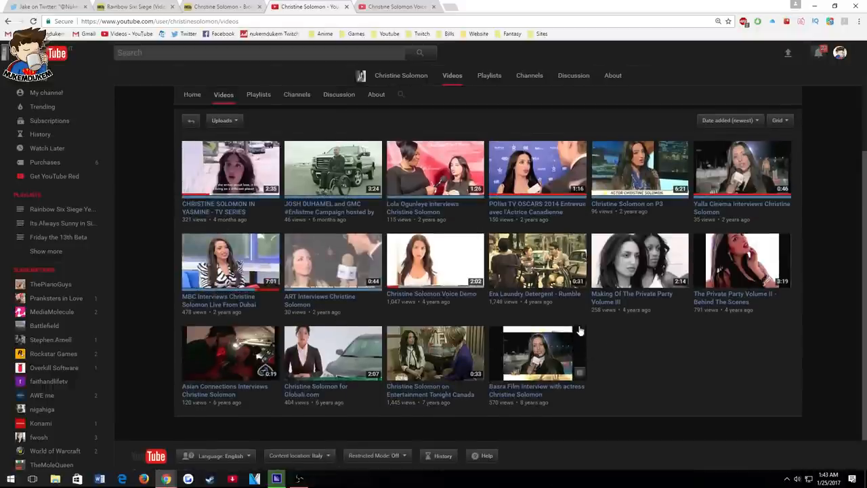
Play Christine Solomon's Voice Demo video and exit full-screen playback.
click(435, 261)
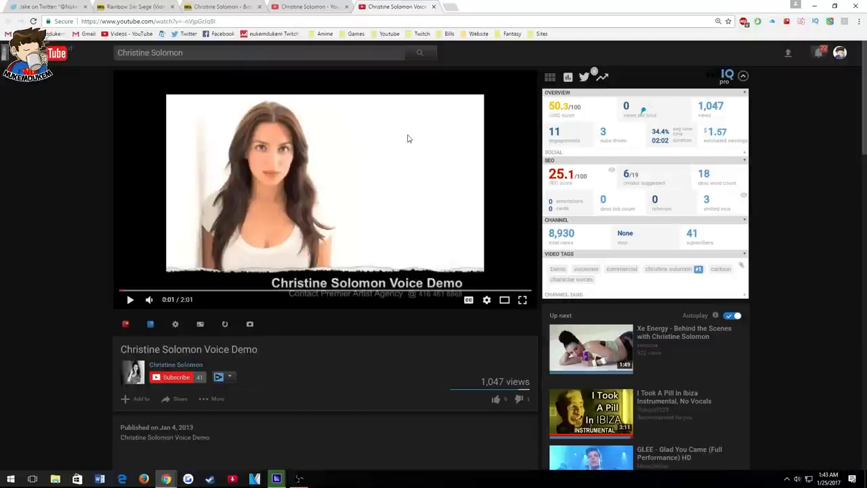
mouse_move(409, 142)
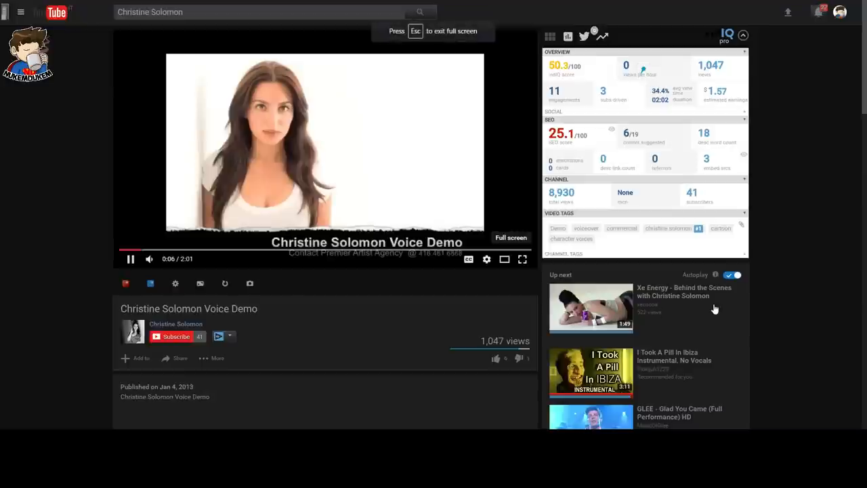
key(Escape)
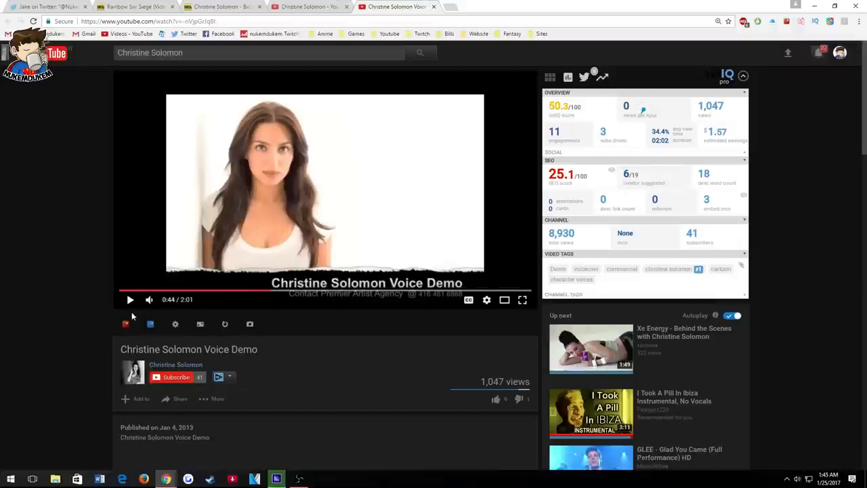
mouse_move(254, 334)
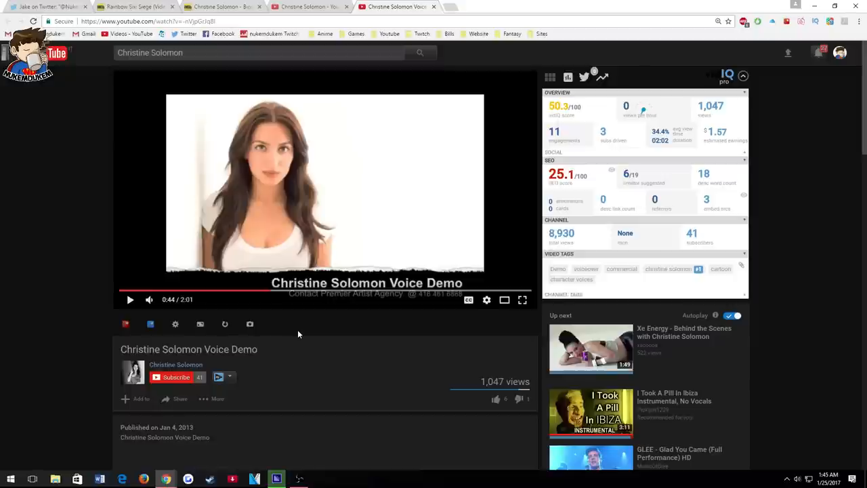
mouse_move(332, 305)
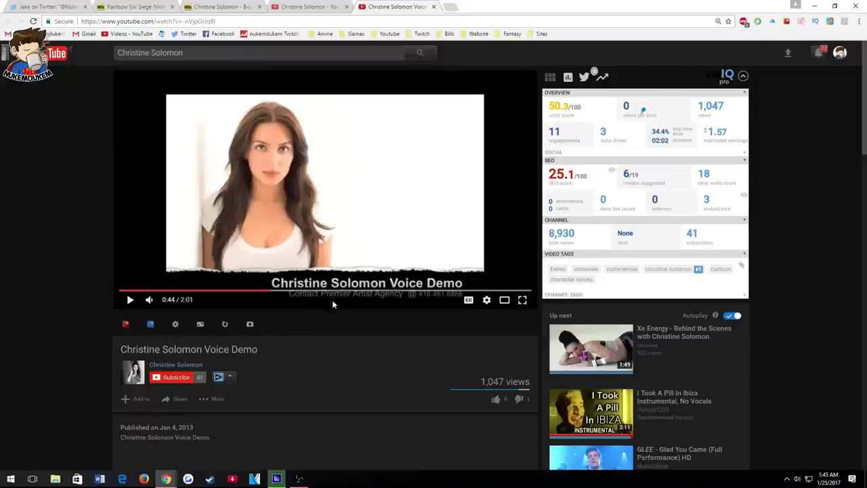
mouse_move(342, 318)
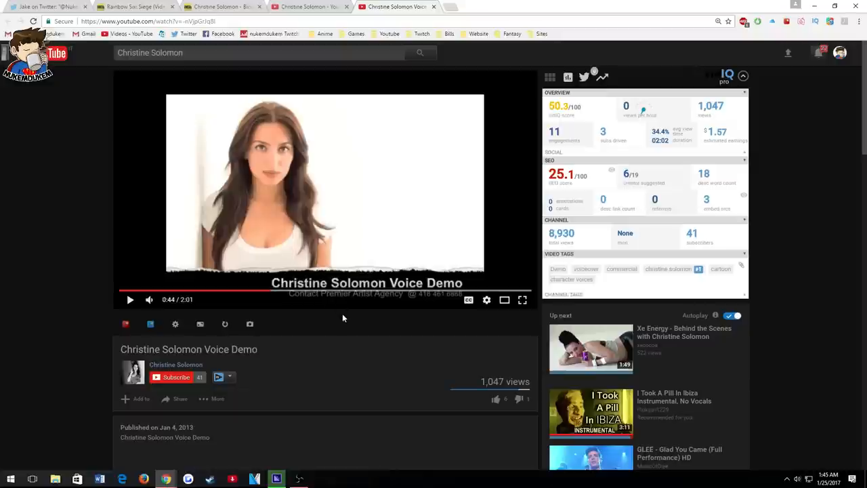
mouse_move(364, 306)
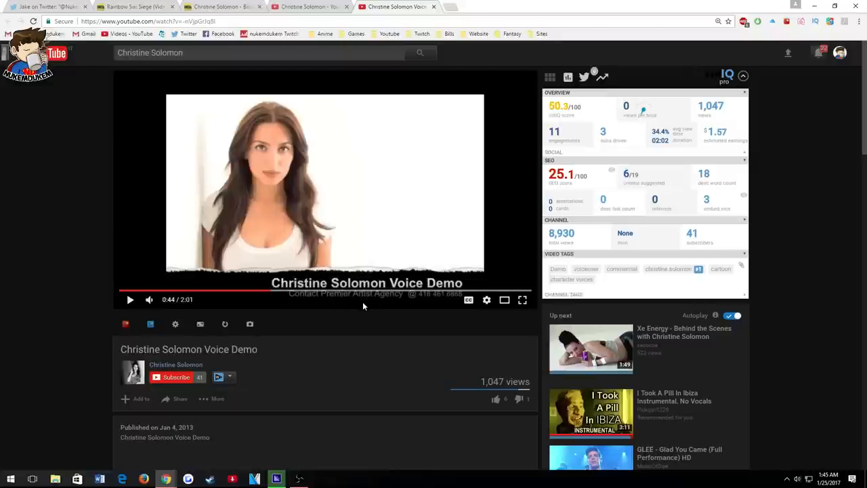
mouse_move(334, 242)
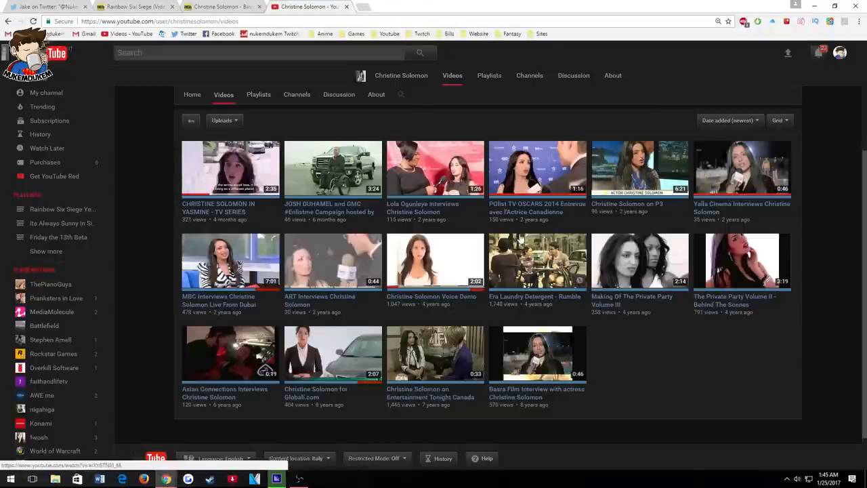
mouse_move(535, 207)
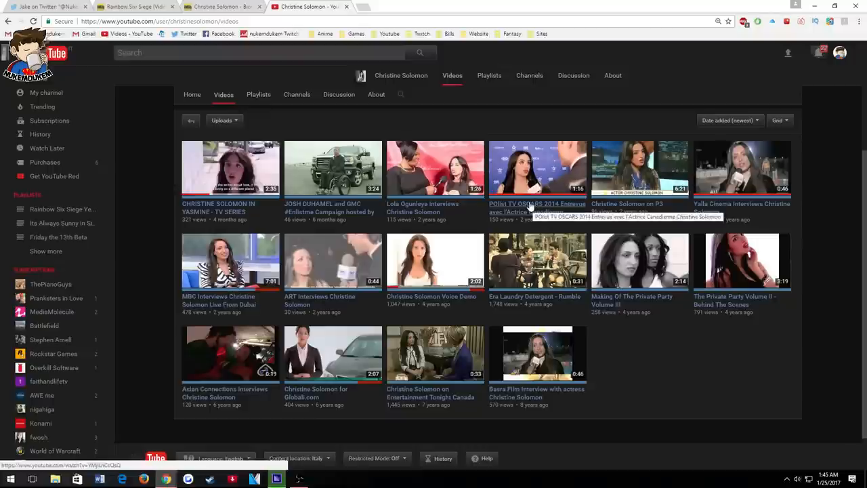
mouse_move(643, 300)
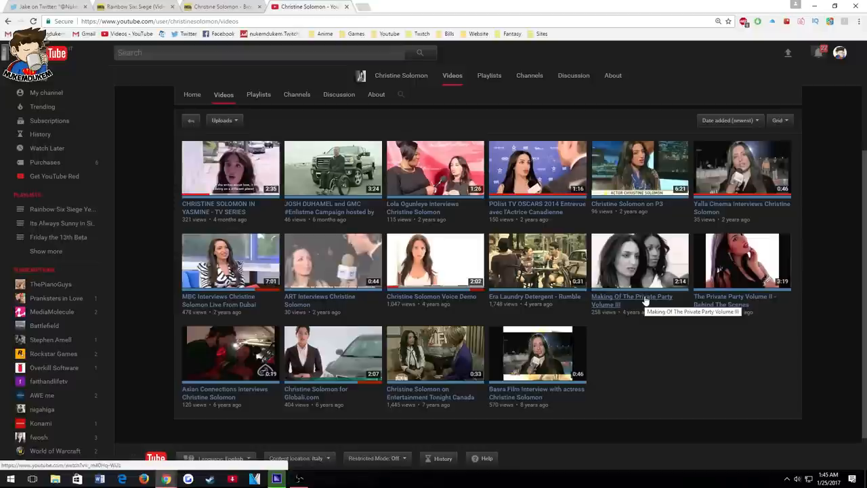
mouse_move(644, 245)
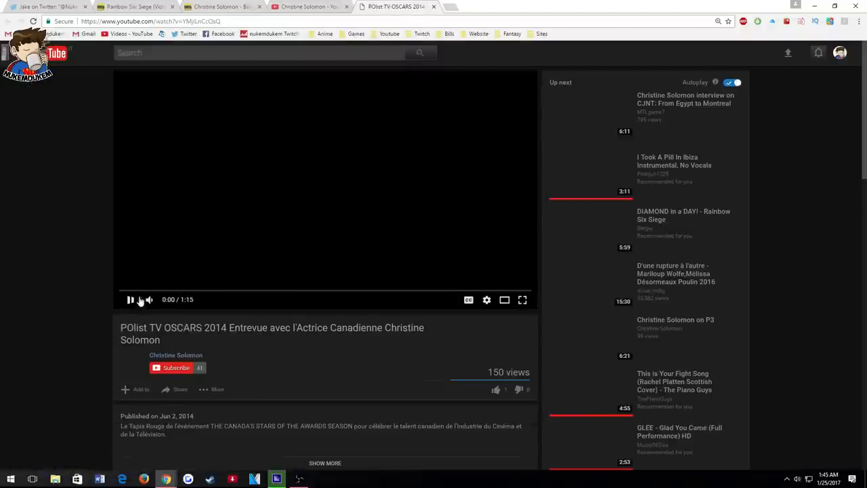
Play the OSCARS 2014 red carpet interview to about 0:57, then close its tab.
click(727, 76)
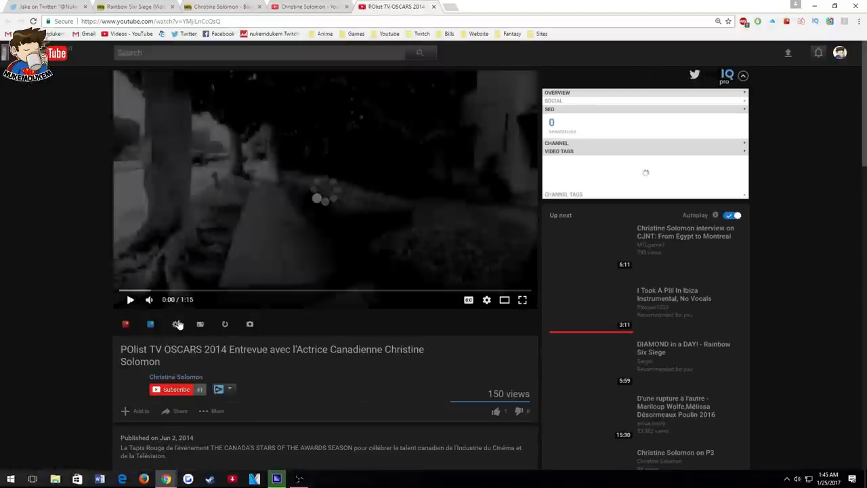
click(130, 299)
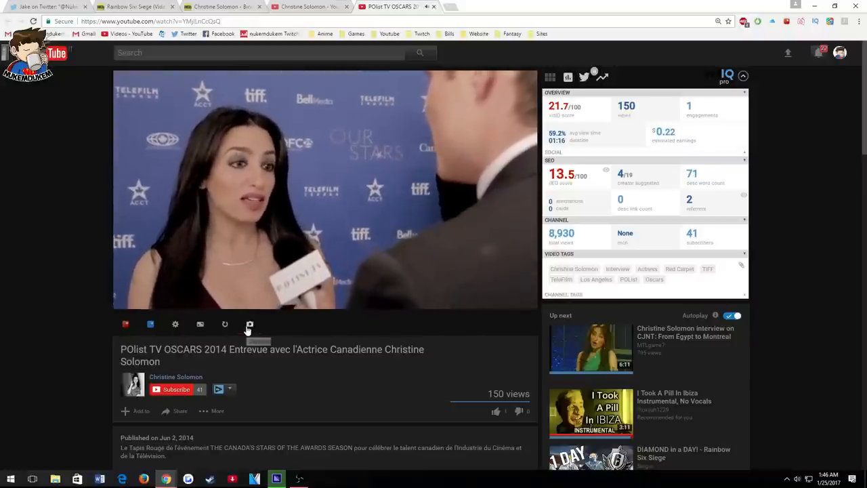
mouse_move(249, 324)
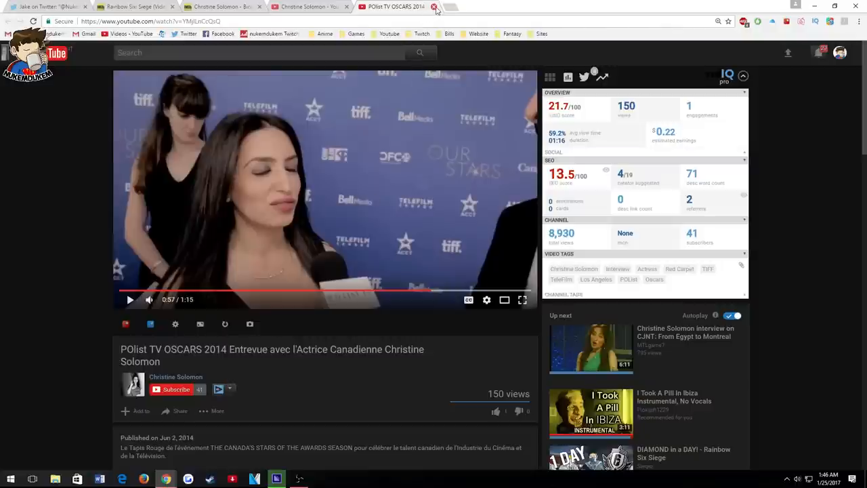
click(434, 6)
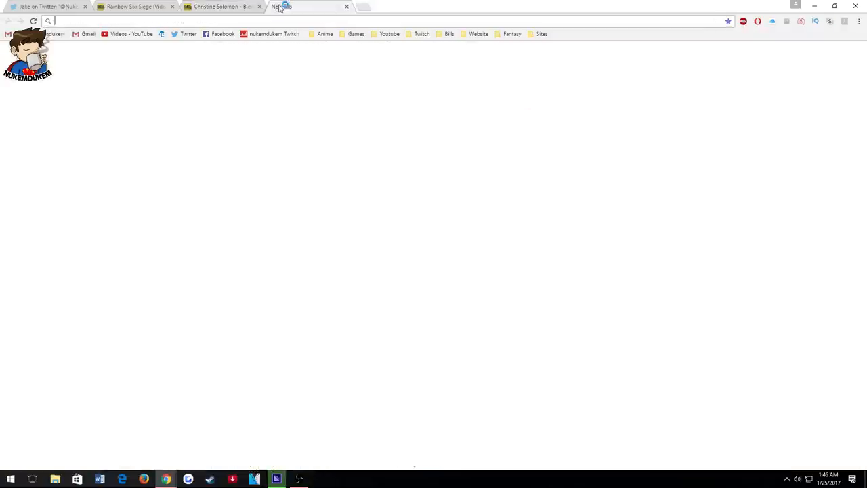
Search Google for 'mira rainbow six siege' from the new tab.
text(mira)
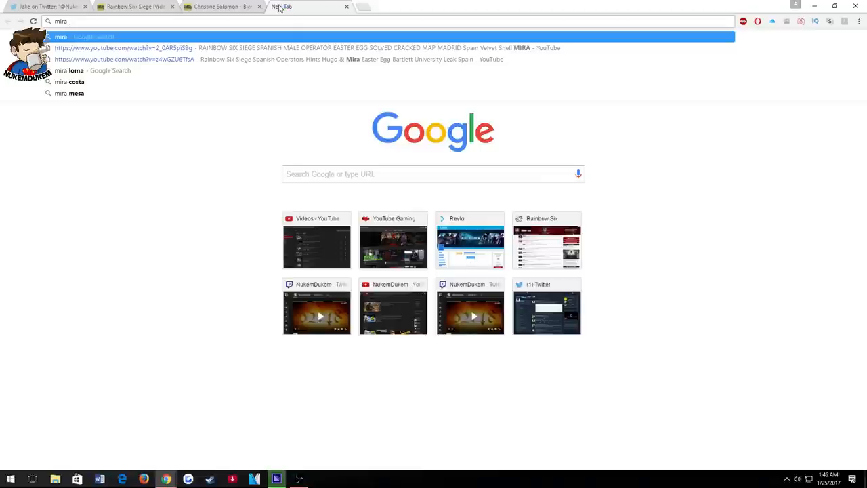
text(rainbow six siege)
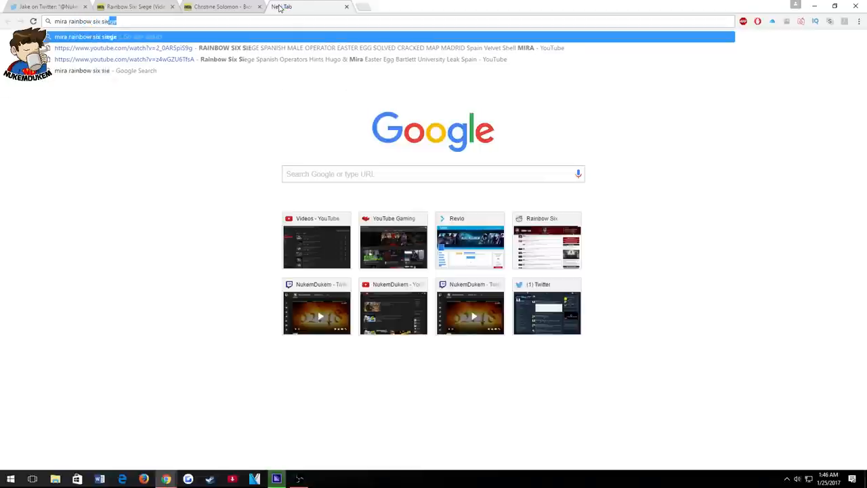
key(Return)
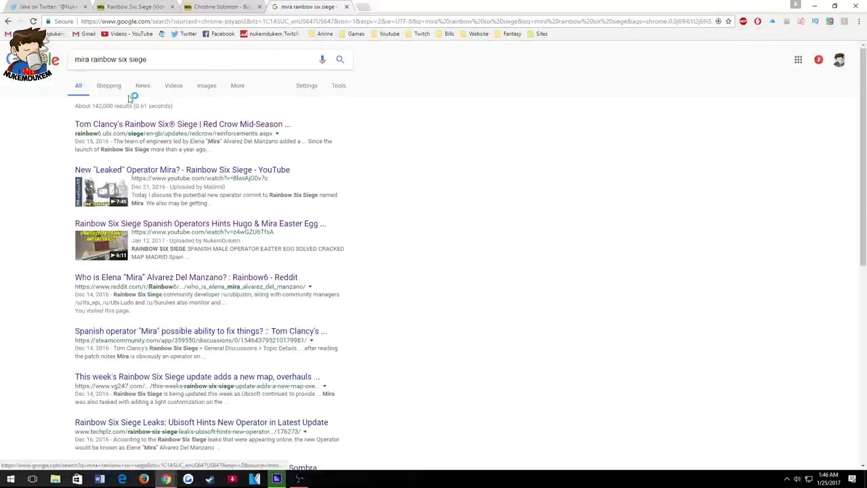
Switch the Mira search to image results and enlarge the Game Rant Mira sketch.
click(206, 86)
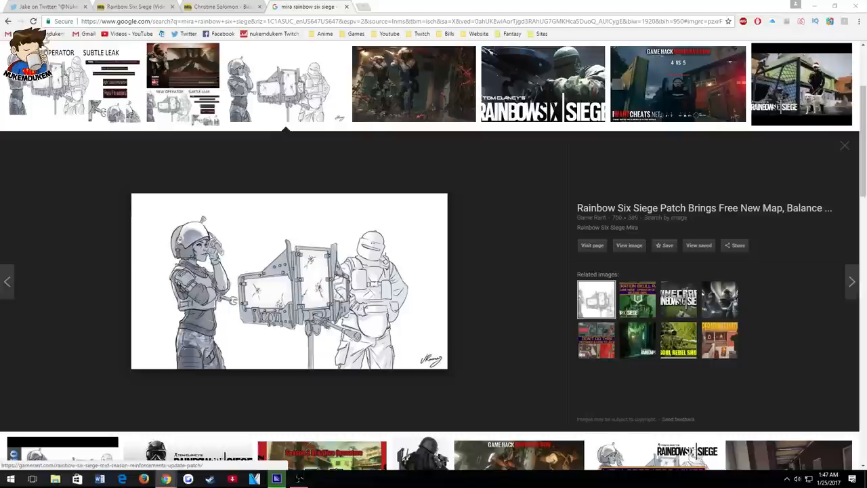
mouse_move(274, 242)
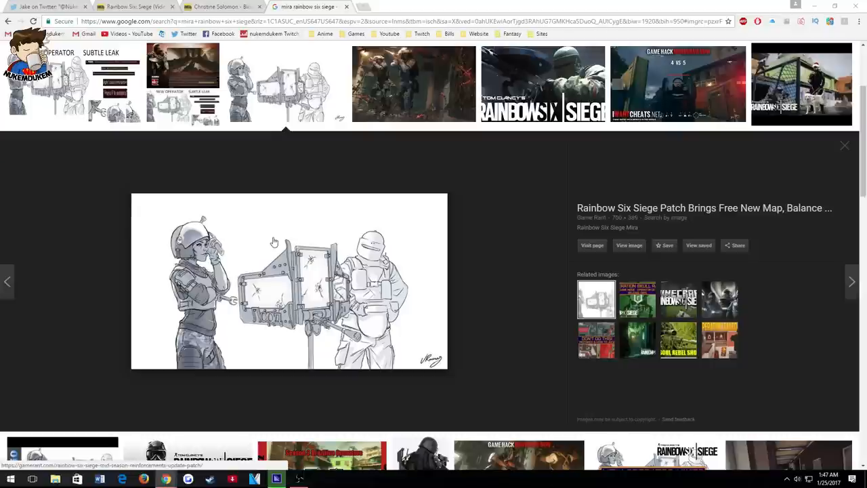
mouse_move(220, 217)
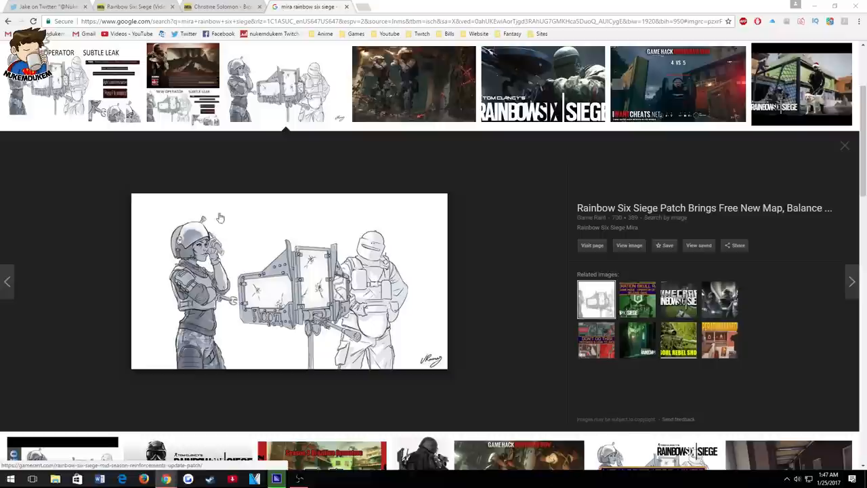
mouse_move(184, 330)
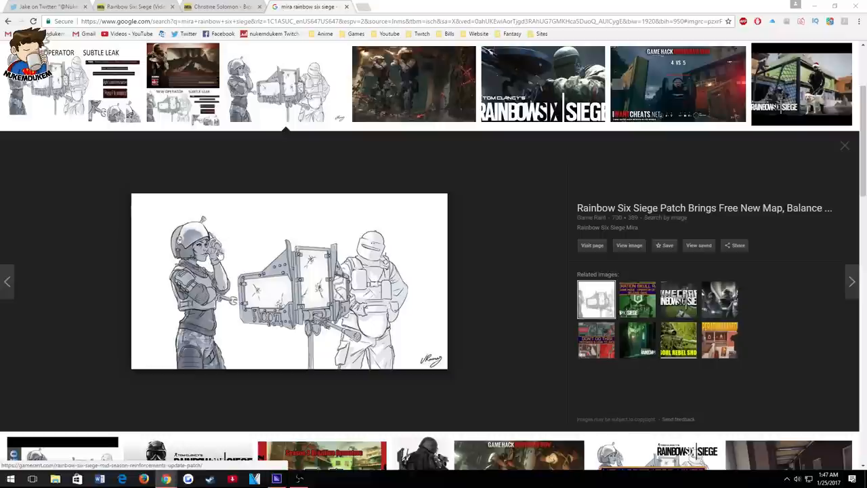
mouse_move(199, 283)
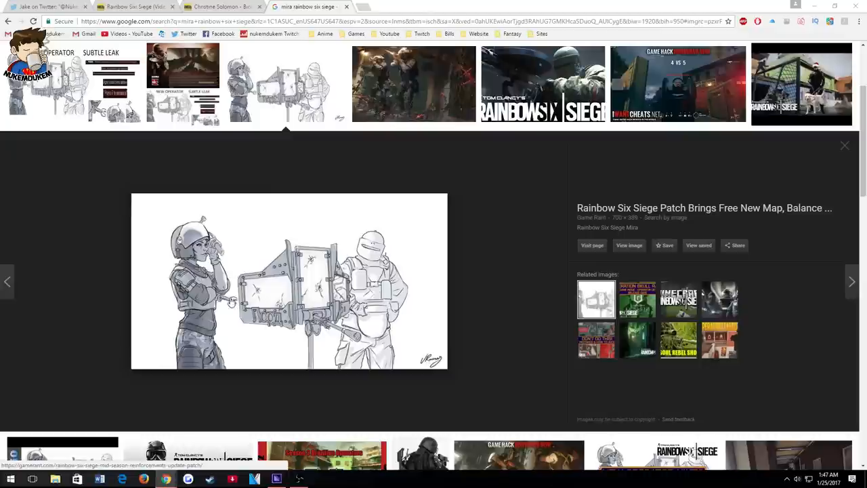
mouse_move(222, 318)
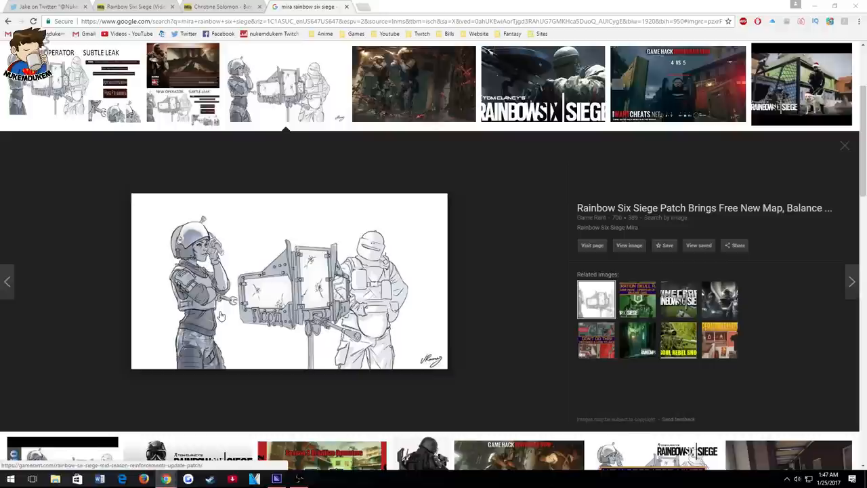
mouse_move(157, 236)
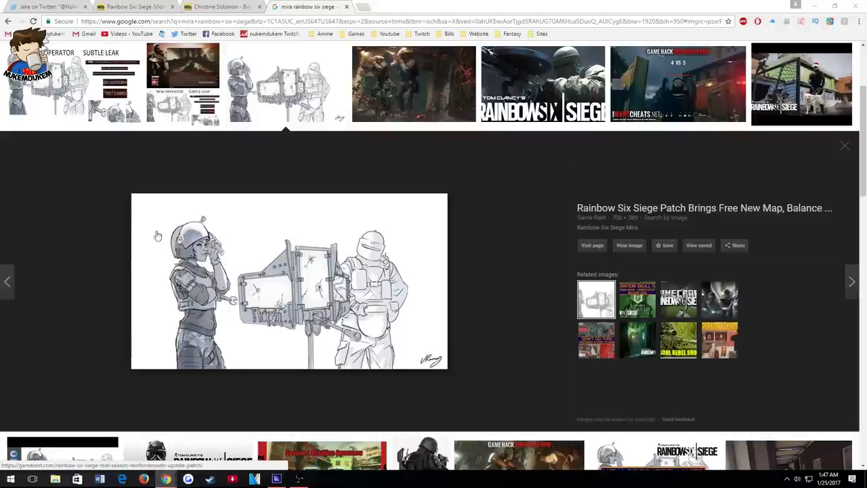
mouse_move(417, 280)
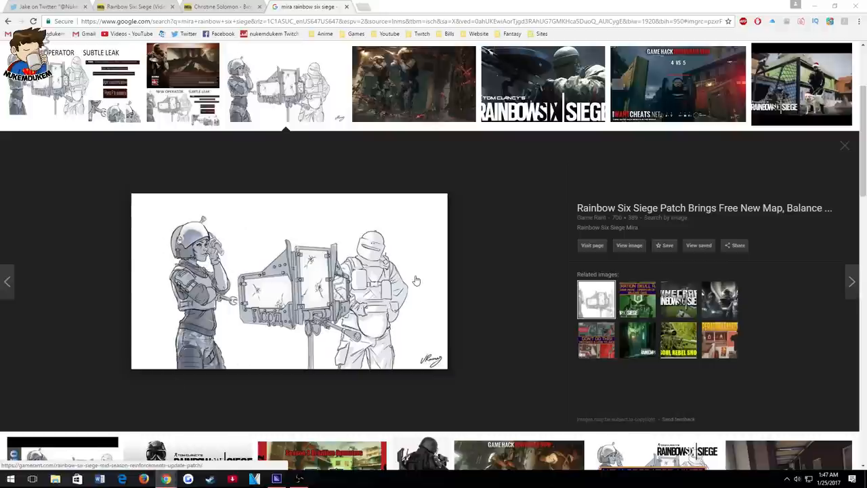
mouse_move(327, 334)
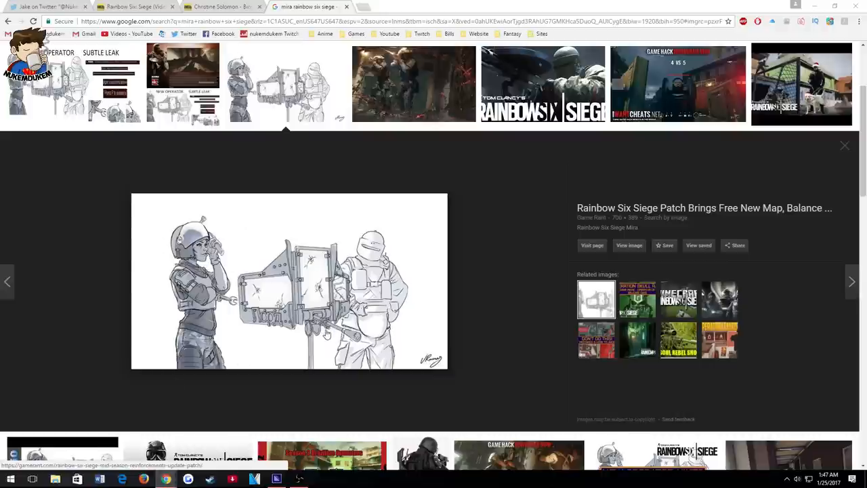